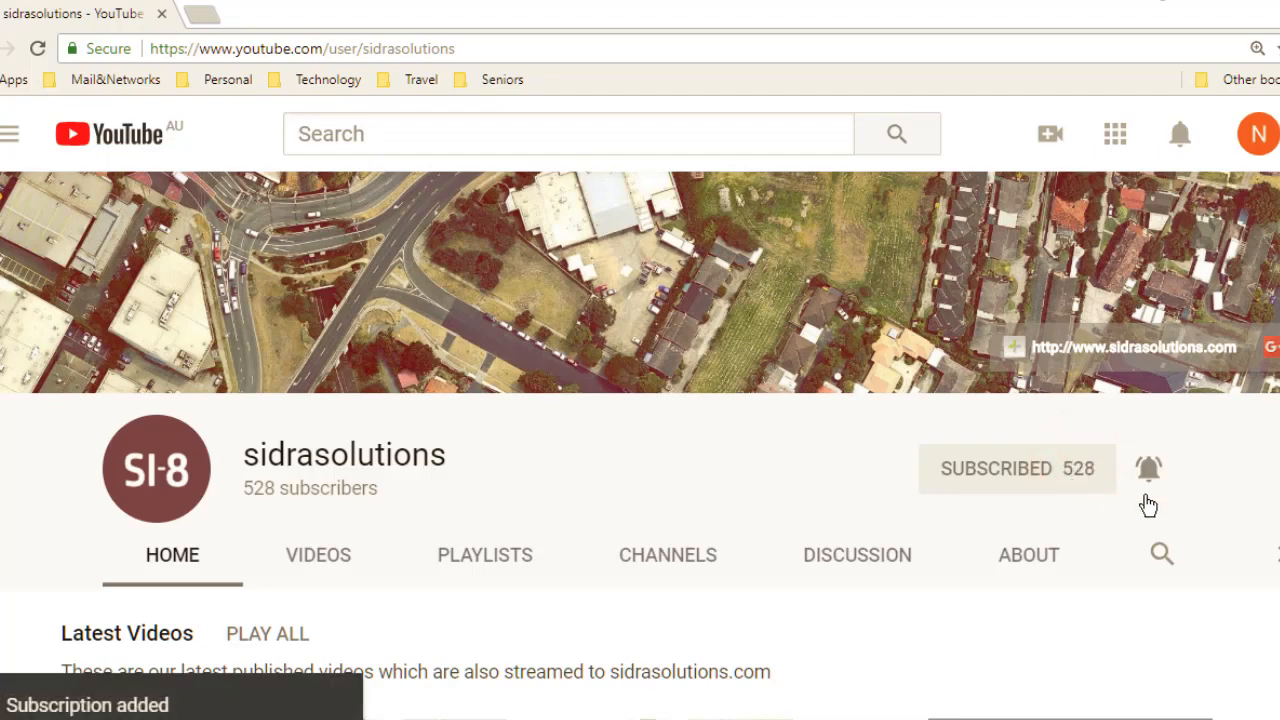
Step: Turn on the notification bell for the sidrasolutions channel
{"action": "left_click", "coordinate": [1148, 468]}
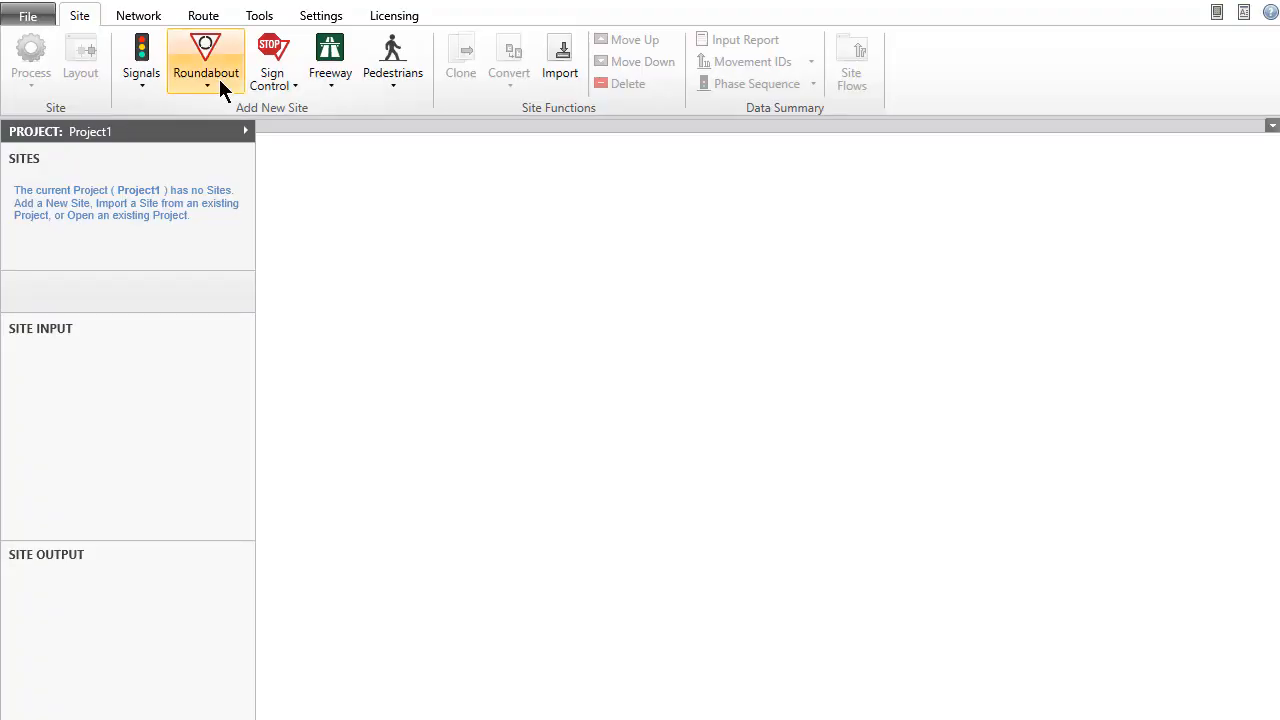
Step: Add an unsignalised roundabout site to the empty project
{"action": "left_click", "coordinate": [208, 84]}
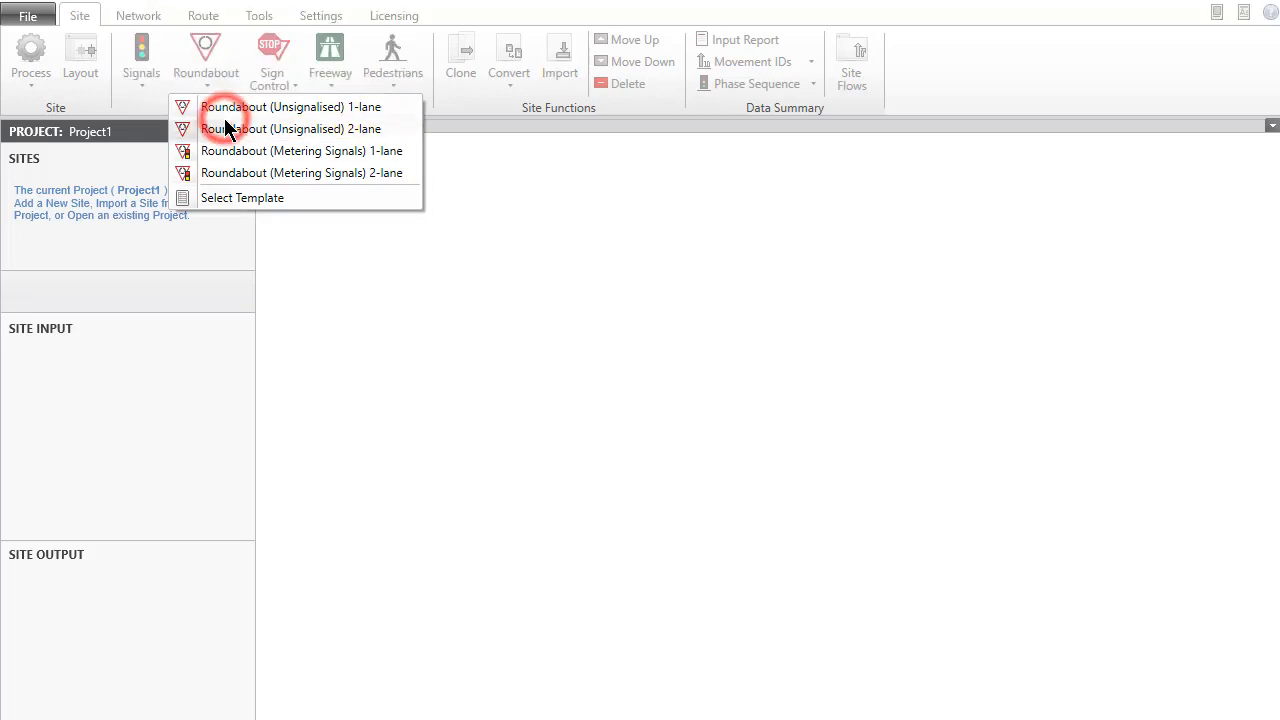
{"action": "left_click", "coordinate": [292, 108]}
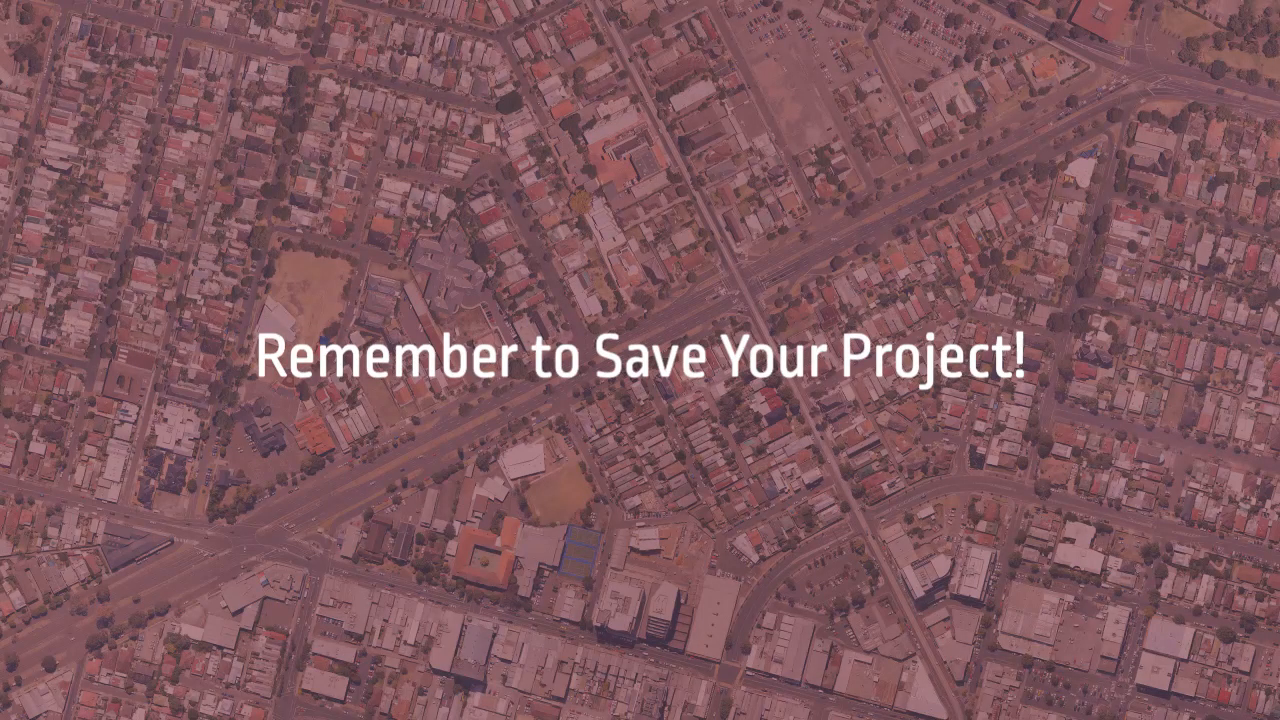
Step: Save the project under the new name Site Input 1R
{"action": "left_click", "coordinate": [28, 16]}
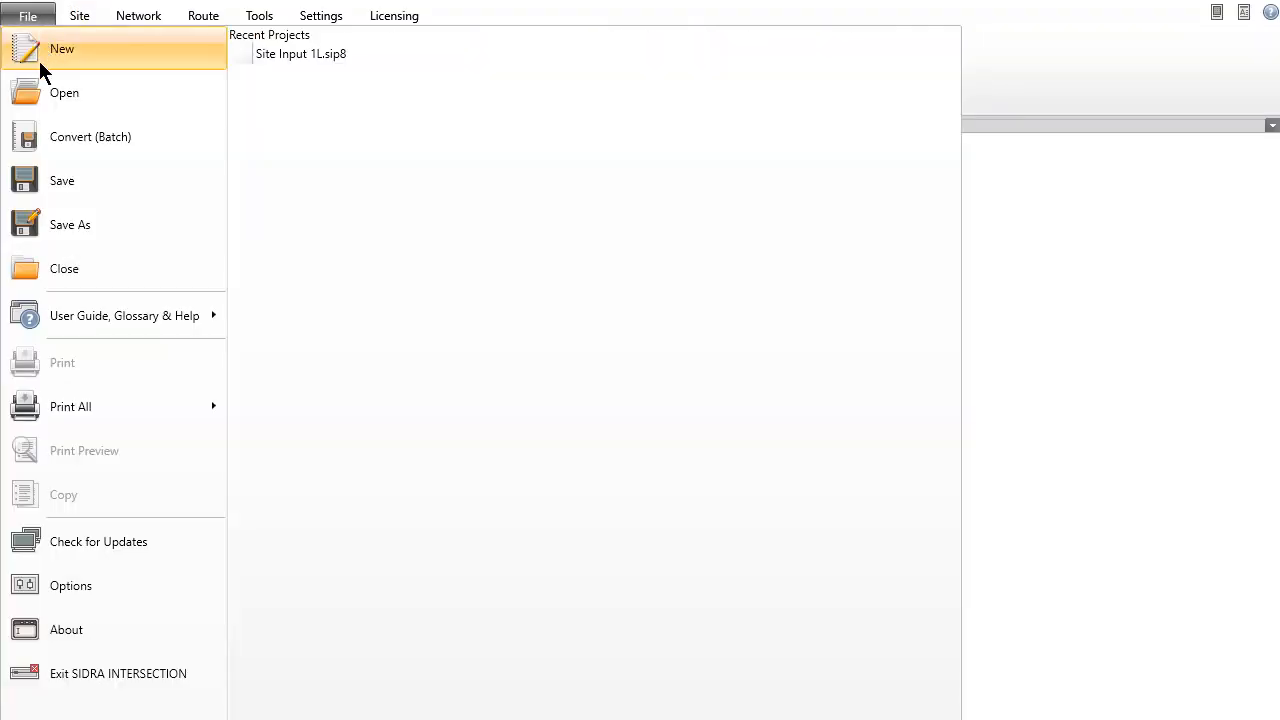
{"action": "left_click", "coordinate": [70, 224]}
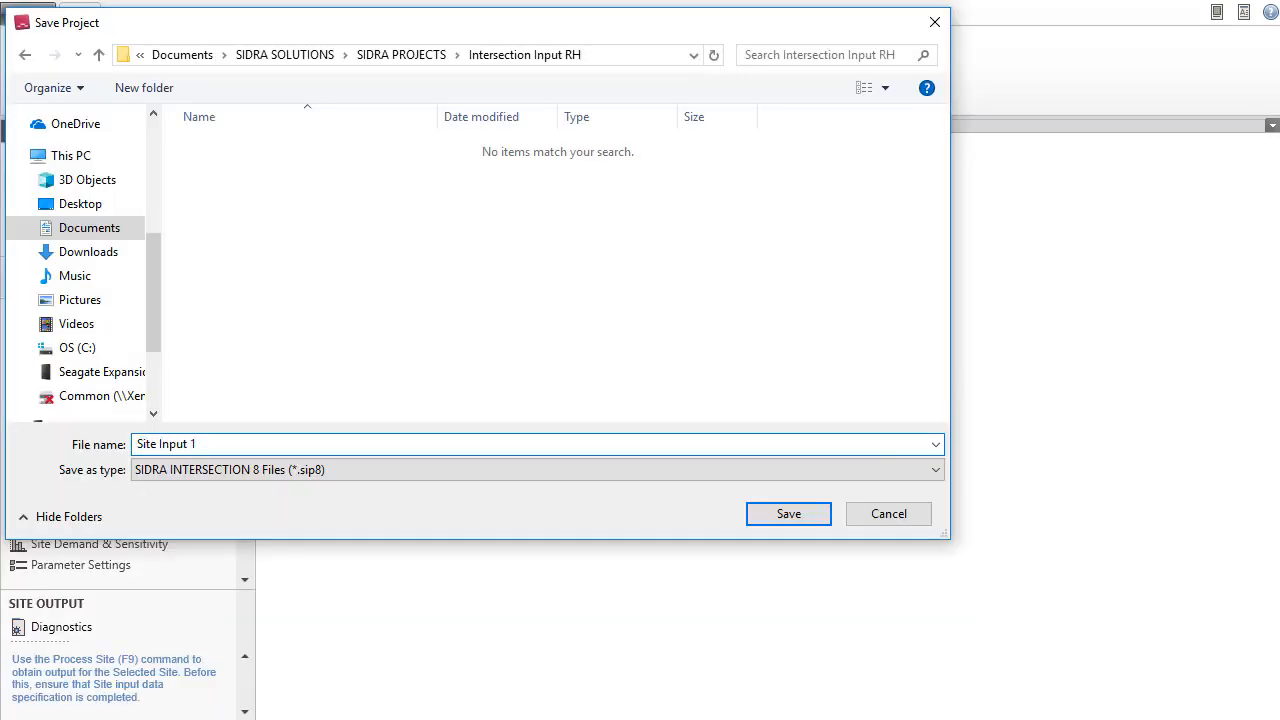
{"action": "left_click", "coordinate": [788, 512]}
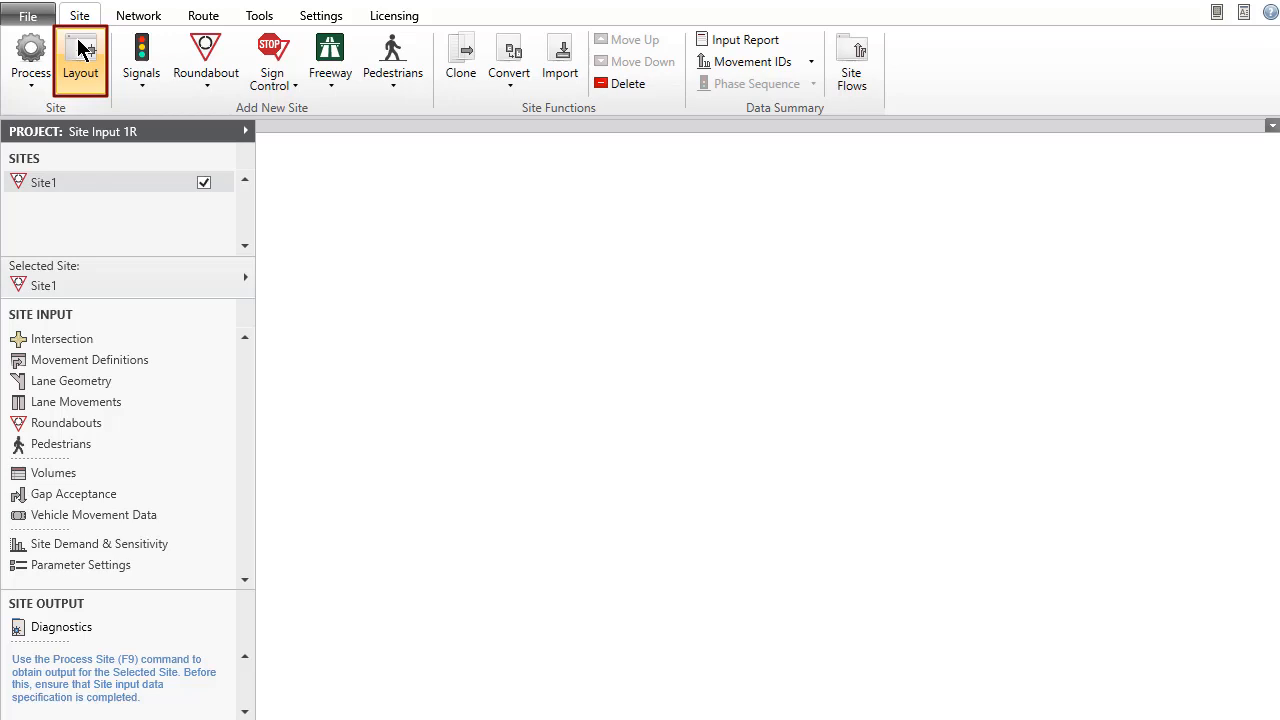
Step: Open the Intersection input dialog for Site1 from the site tools
{"action": "left_click", "coordinate": [80, 60]}
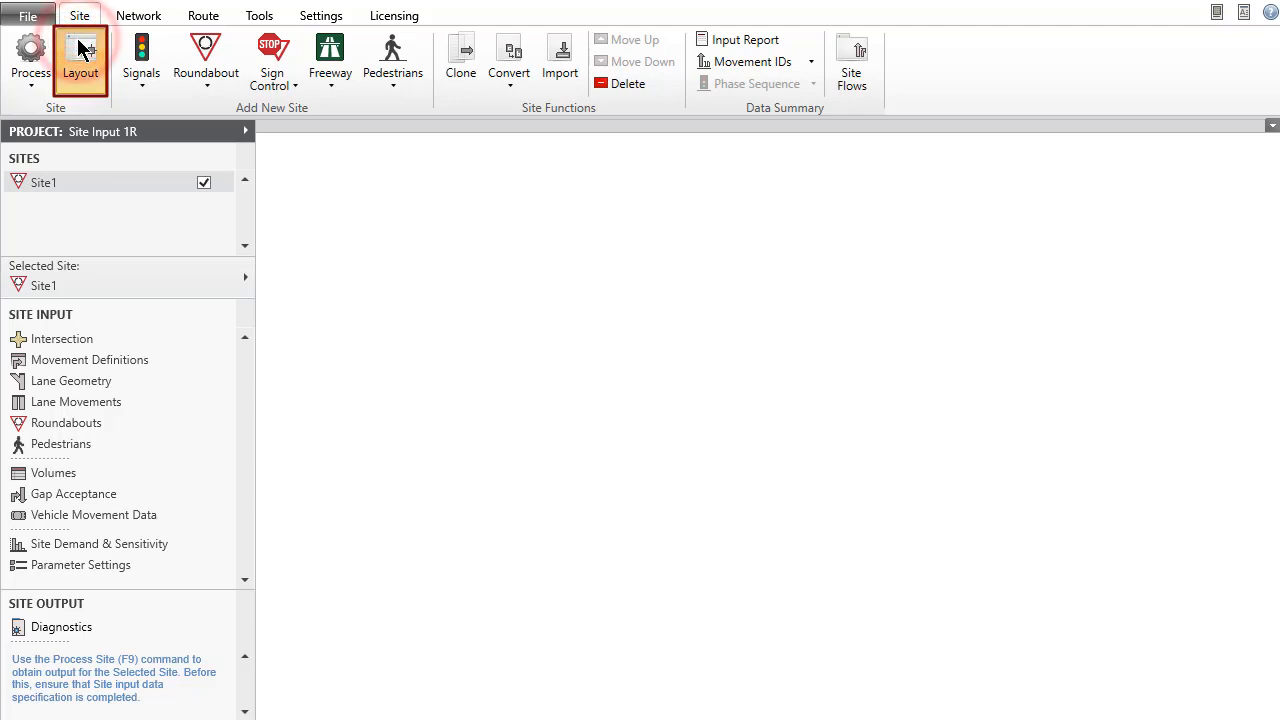
{"action": "left_click", "coordinate": [80, 60]}
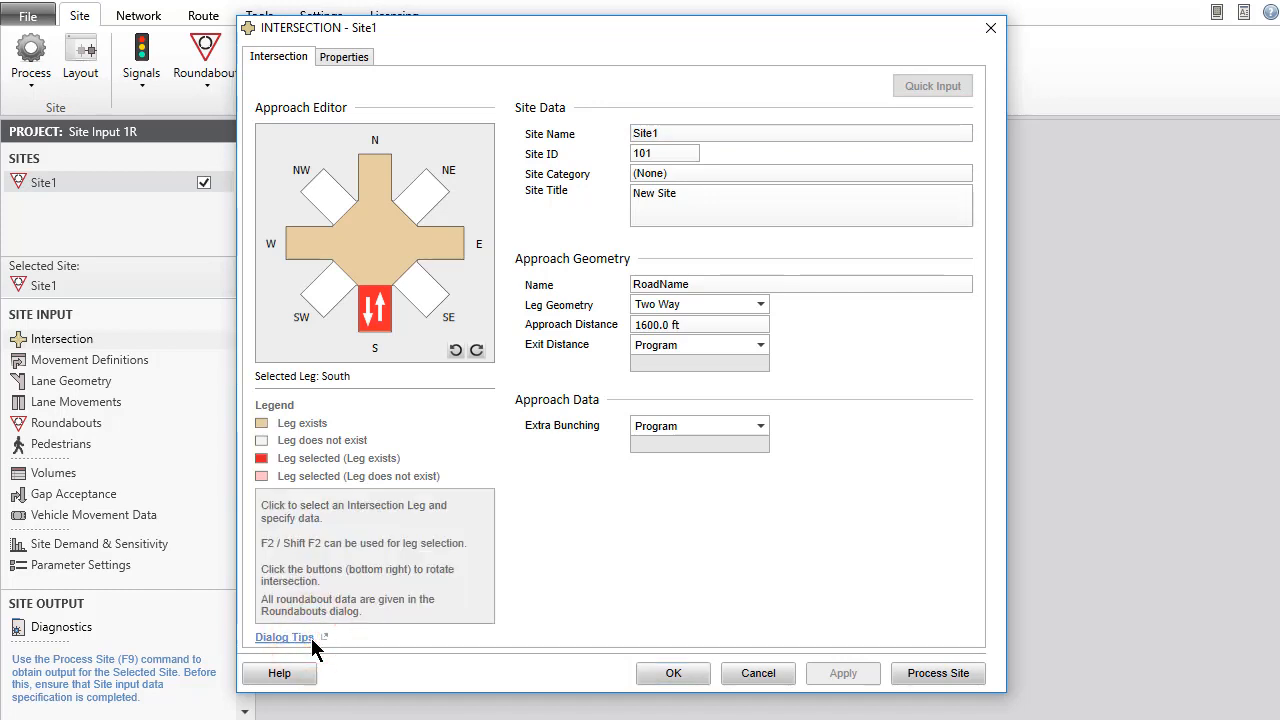
{"action": "left_click", "coordinate": [284, 636]}
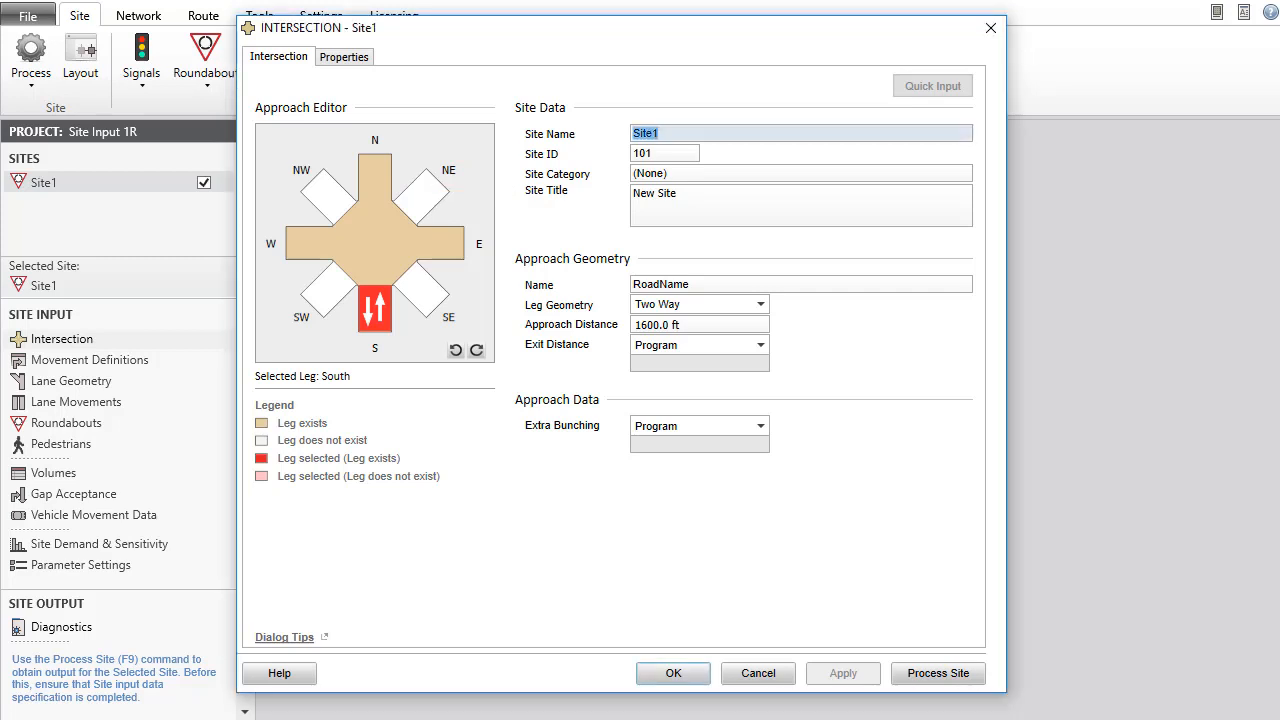
Step: Name the site Roundabout 1R, category Existing Design, with a three-leg roundabout bypass-lane title
{"action": "type", "text": "Roundabout 1"}
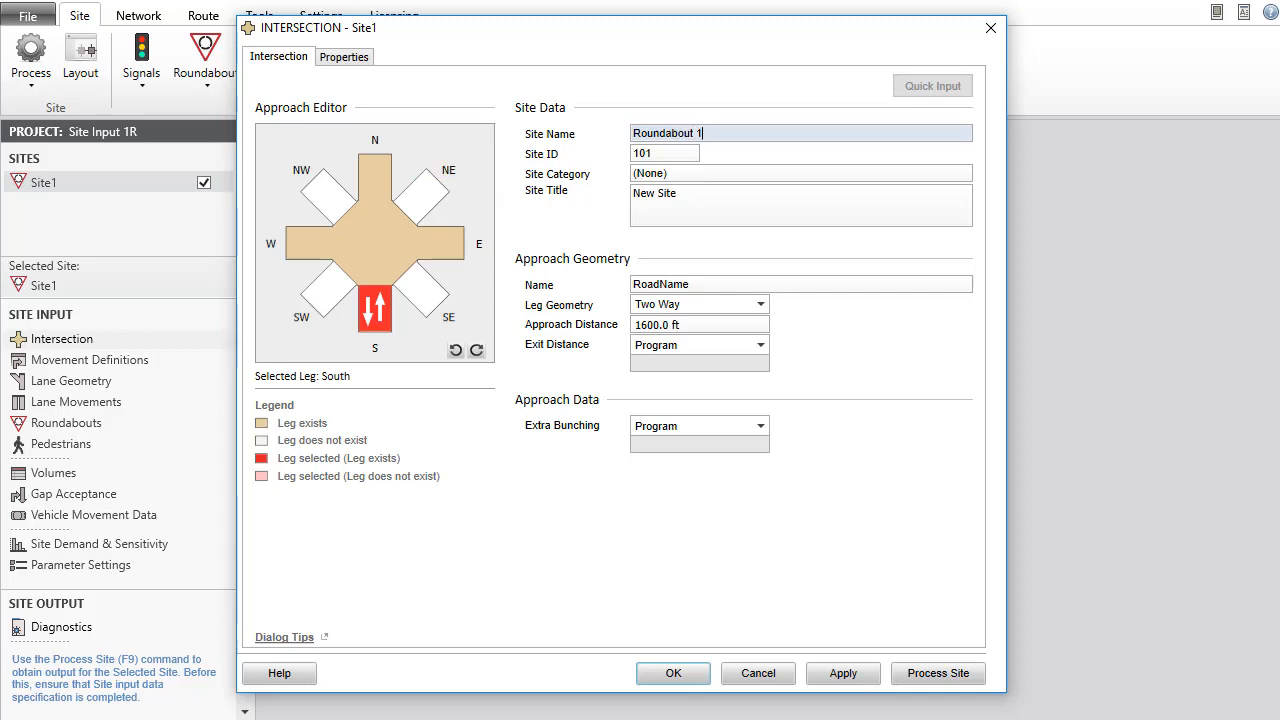
{"action": "type", "text": "R"}
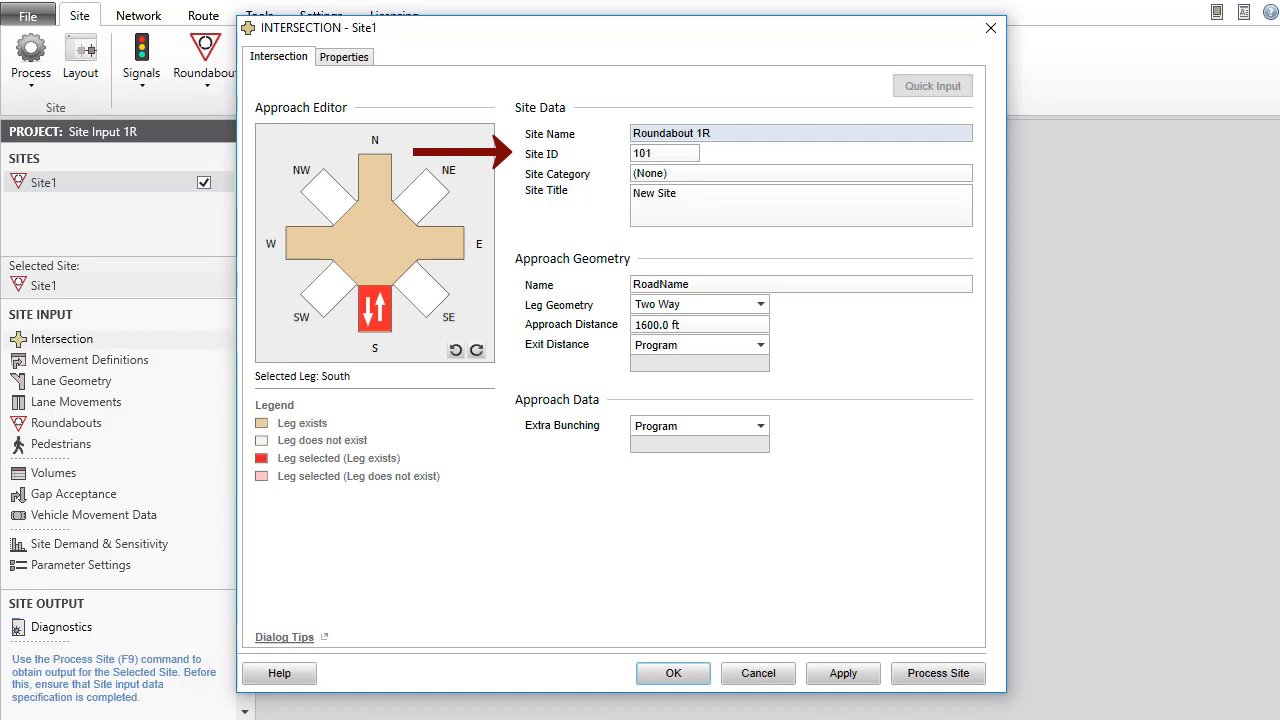
{"action": "left_click", "coordinate": [800, 172]}
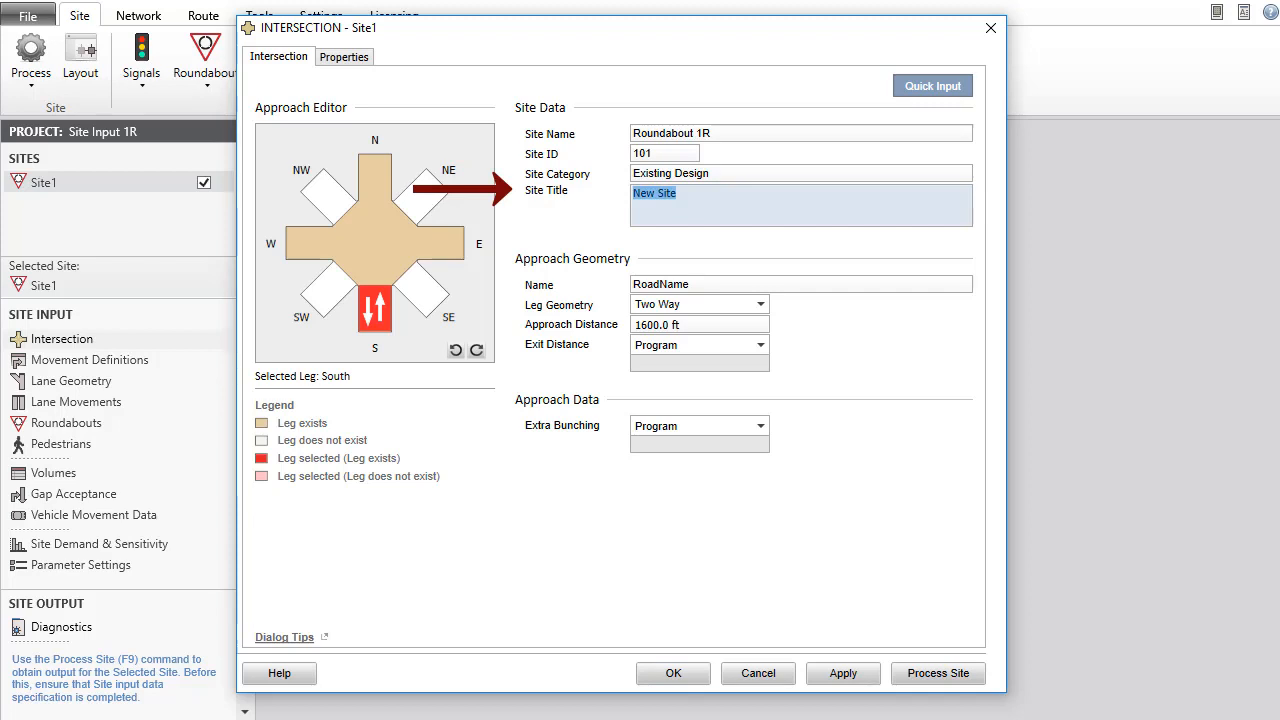
{"action": "type", "text": "Three-Leg Roundabout Example with Bypass Lane for Buses and Taxis and U Turn on East Leg"}
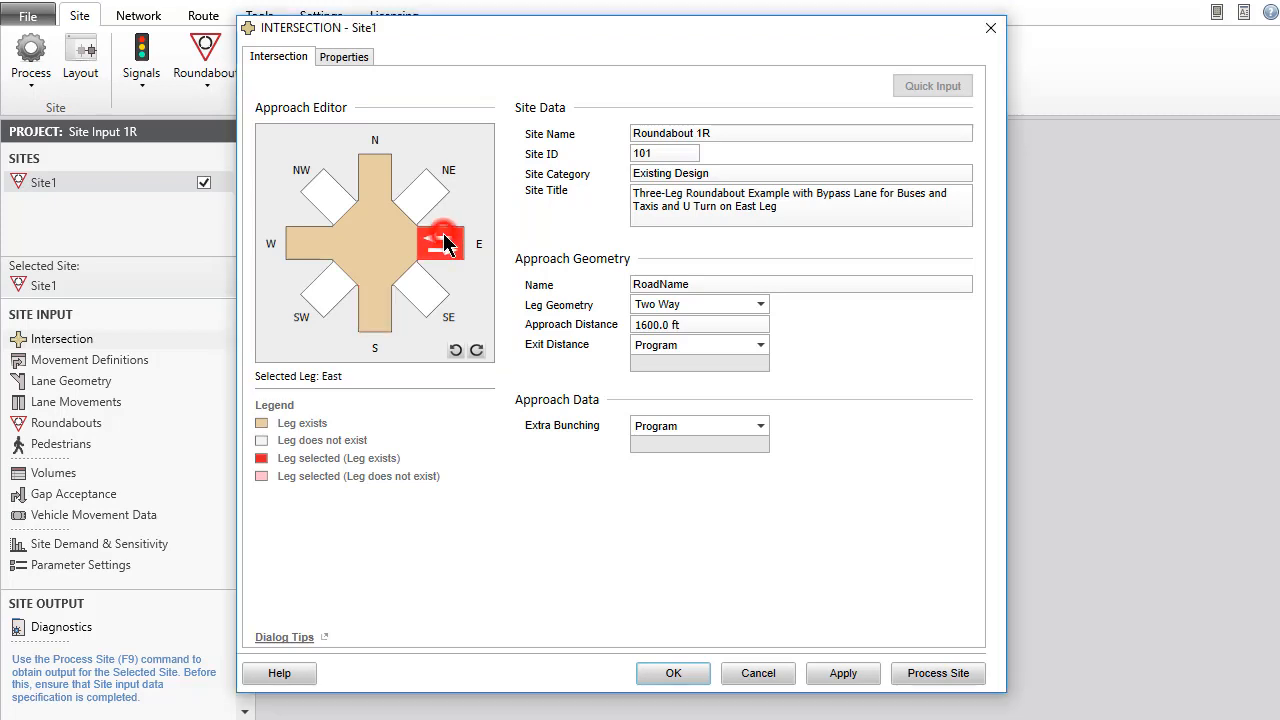
Step: Set the north leg's Leg Geometry to No Leg, leaving a three-leg roundabout
{"action": "left_click", "coordinate": [420, 290]}
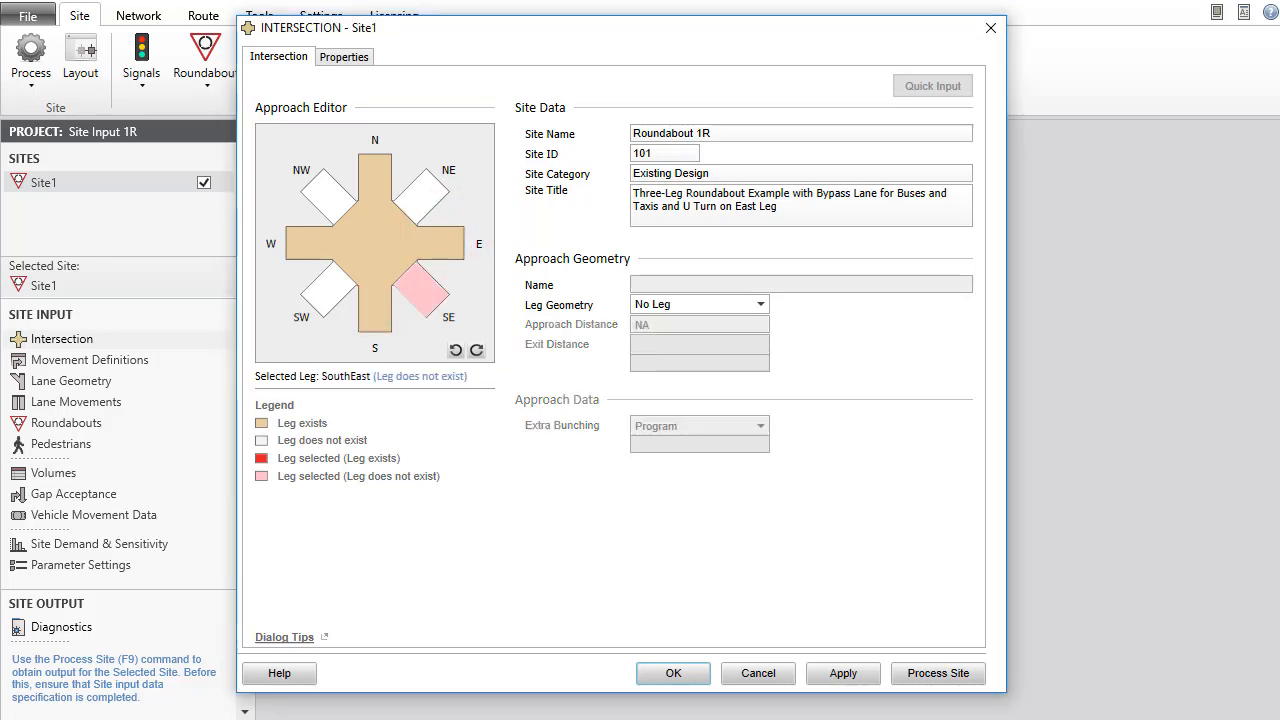
{"action": "left_click", "coordinate": [332, 290]}
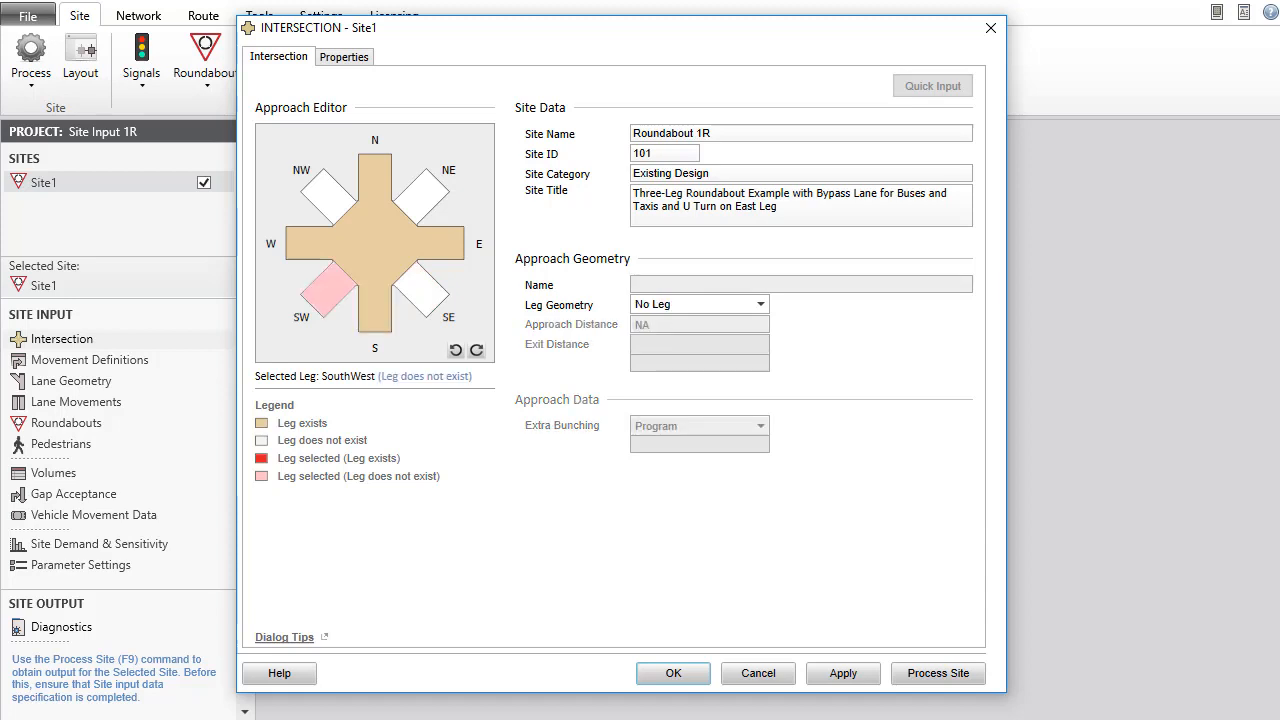
{"action": "left_click", "coordinate": [376, 180]}
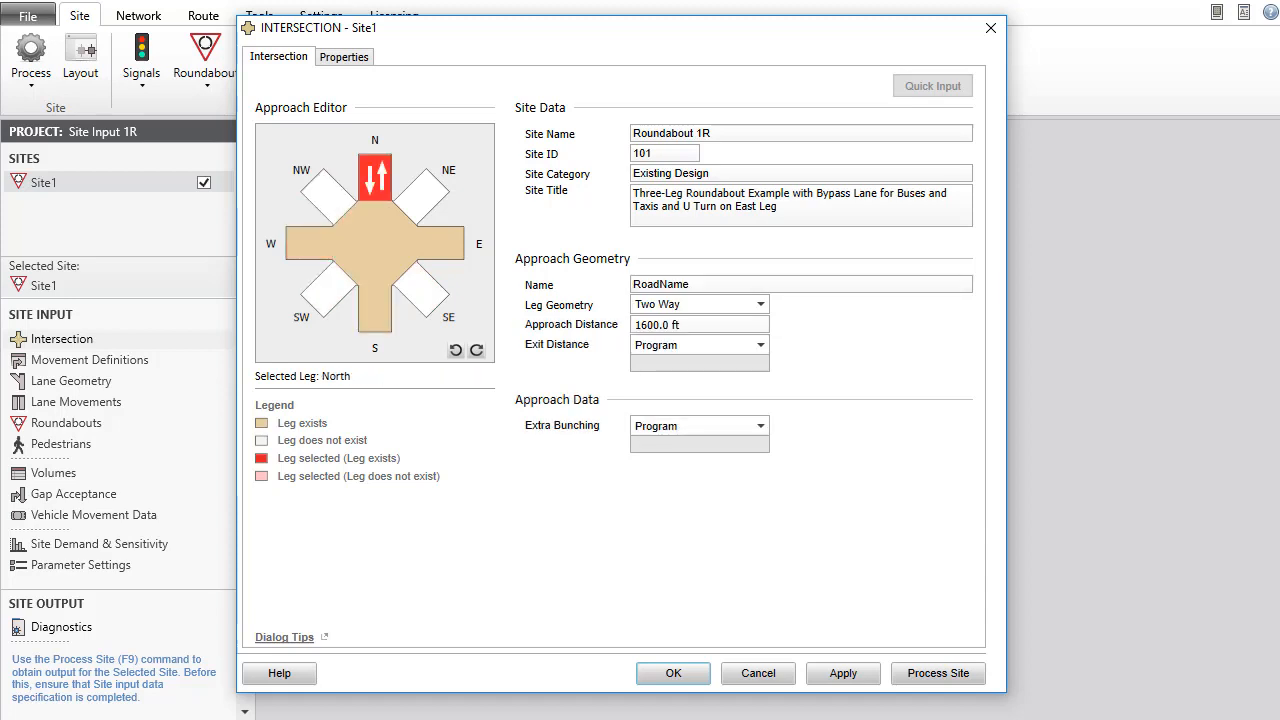
{"action": "left_click", "coordinate": [440, 244]}
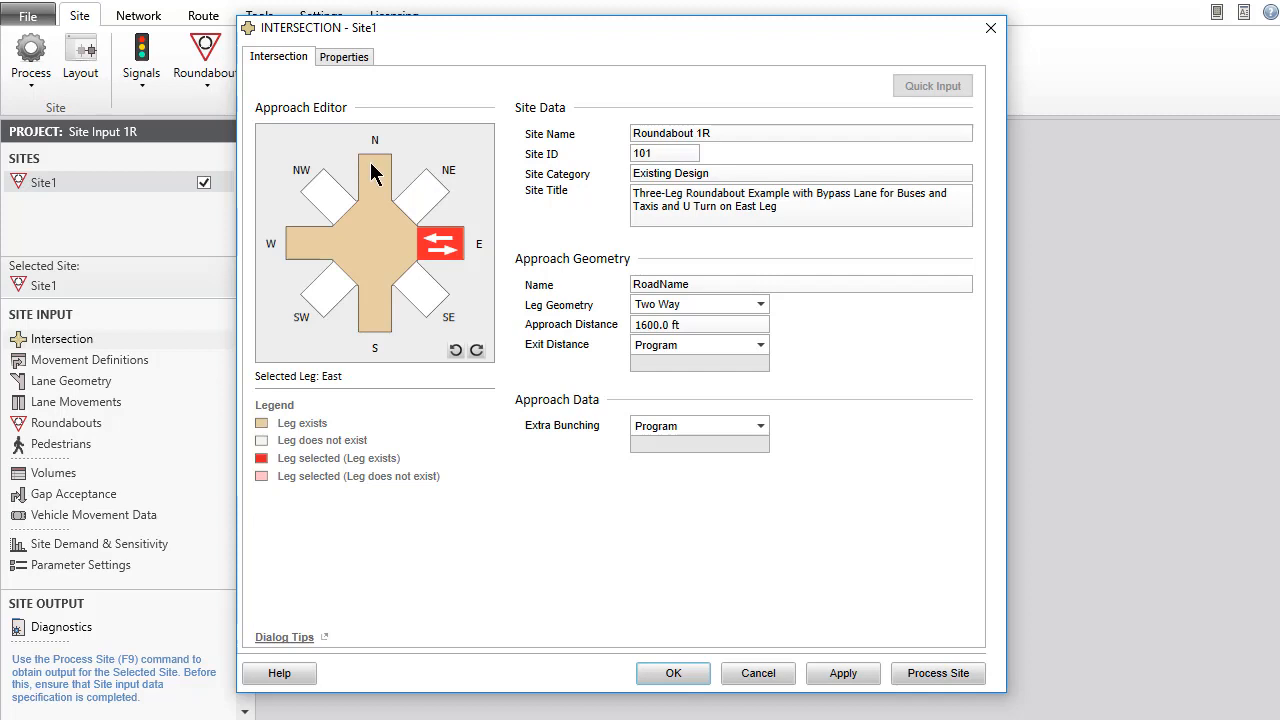
{"action": "left_click", "coordinate": [374, 170]}
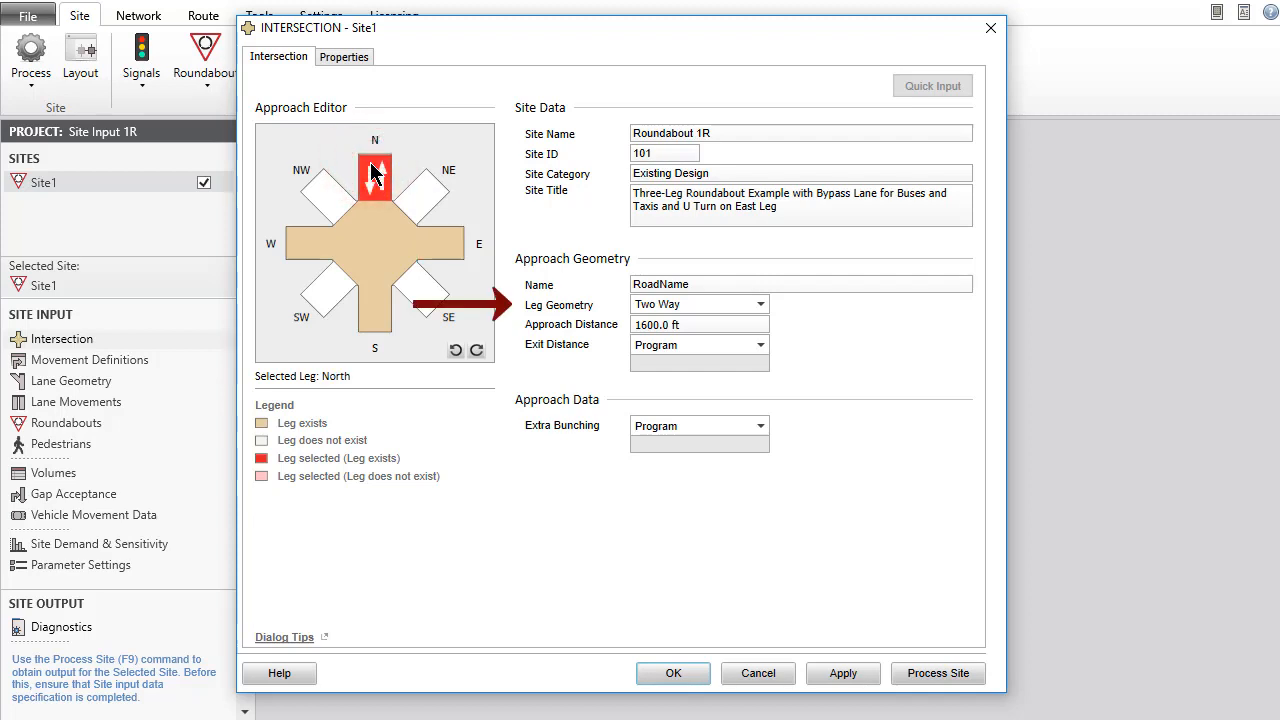
{"action": "left_click", "coordinate": [374, 178]}
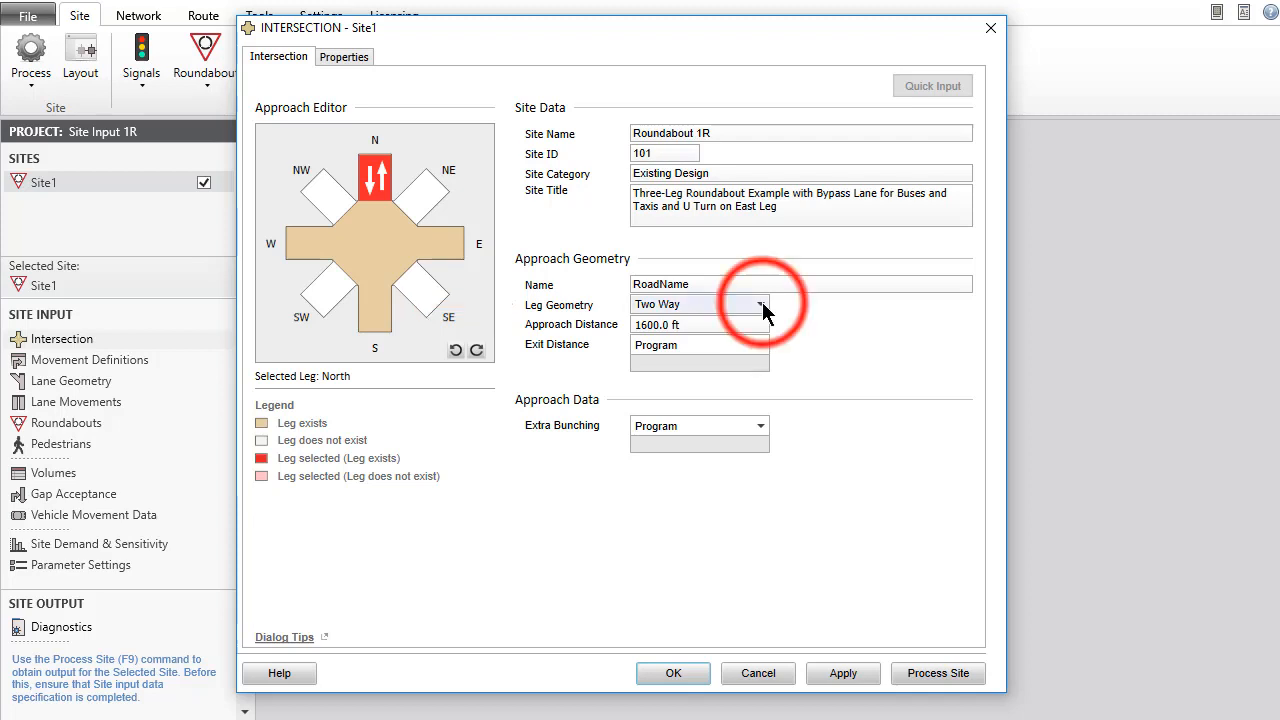
{"action": "left_click", "coordinate": [762, 304]}
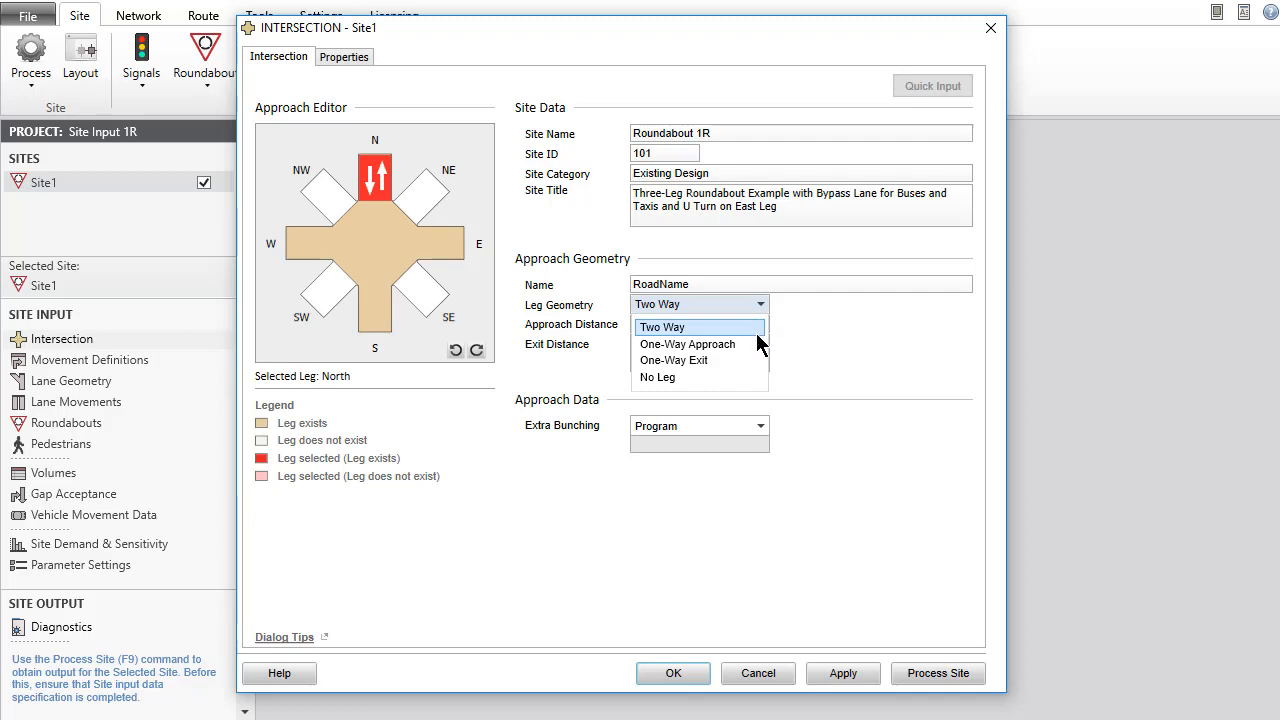
{"action": "mouse_move", "coordinate": [700, 360]}
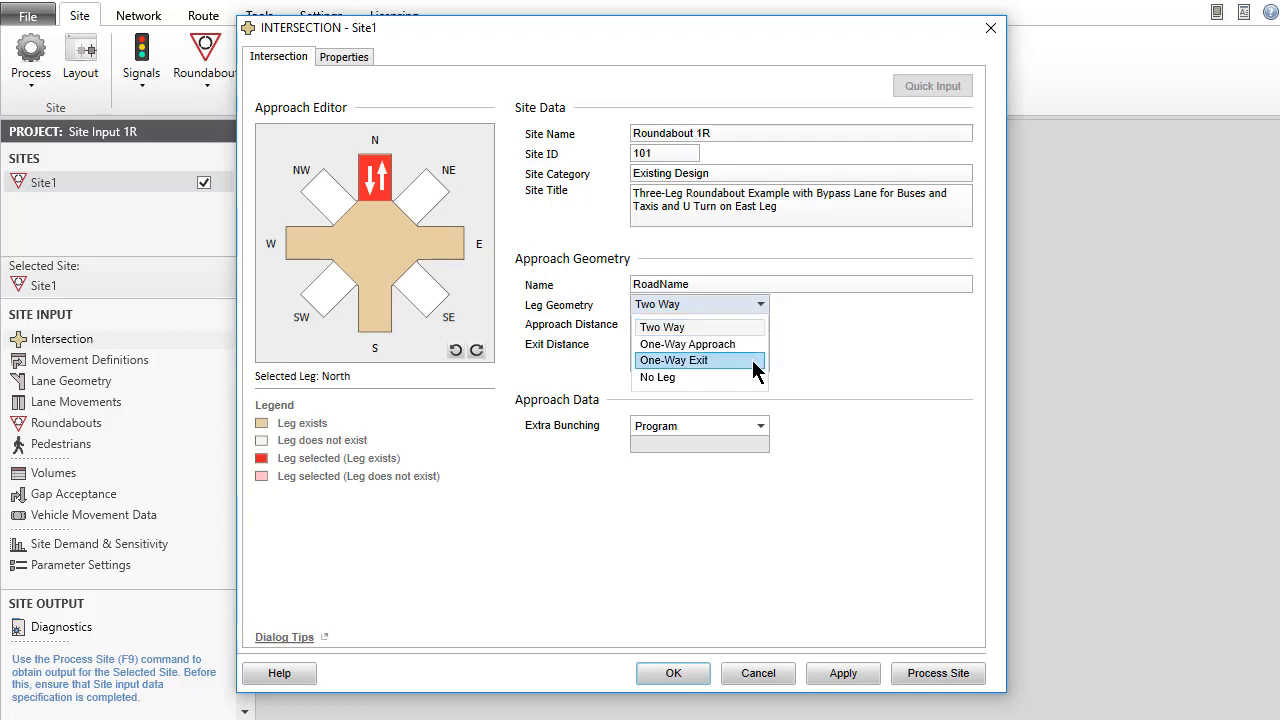
{"action": "mouse_move", "coordinate": [696, 376]}
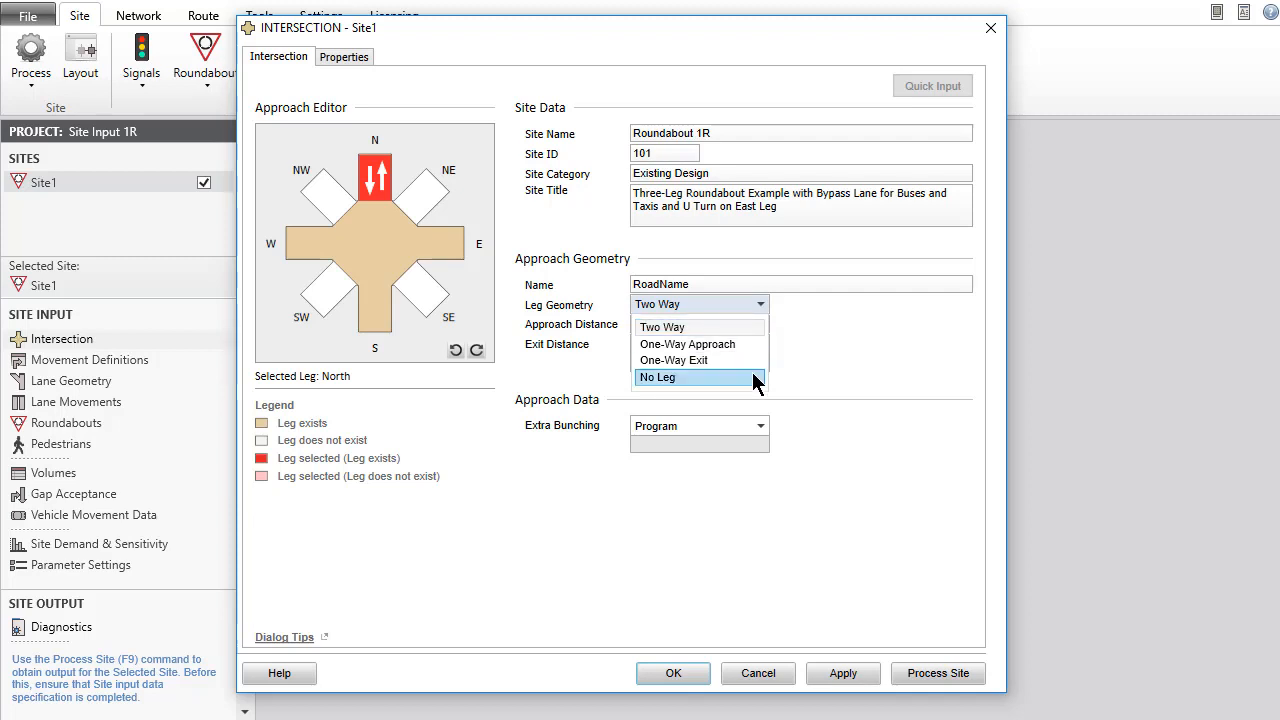
{"action": "left_click", "coordinate": [658, 376]}
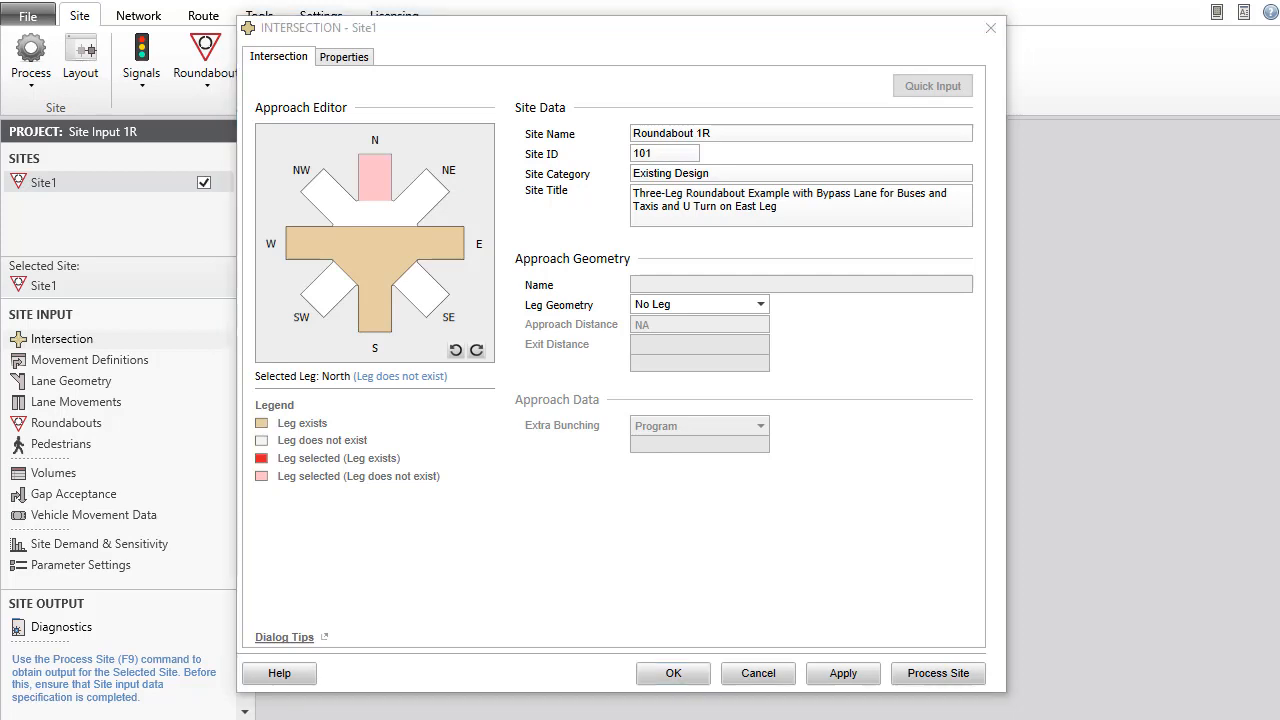
Step: Name the south leg Alpha Street and the east and west legs Gamma Street
{"action": "left_click", "coordinate": [374, 308]}
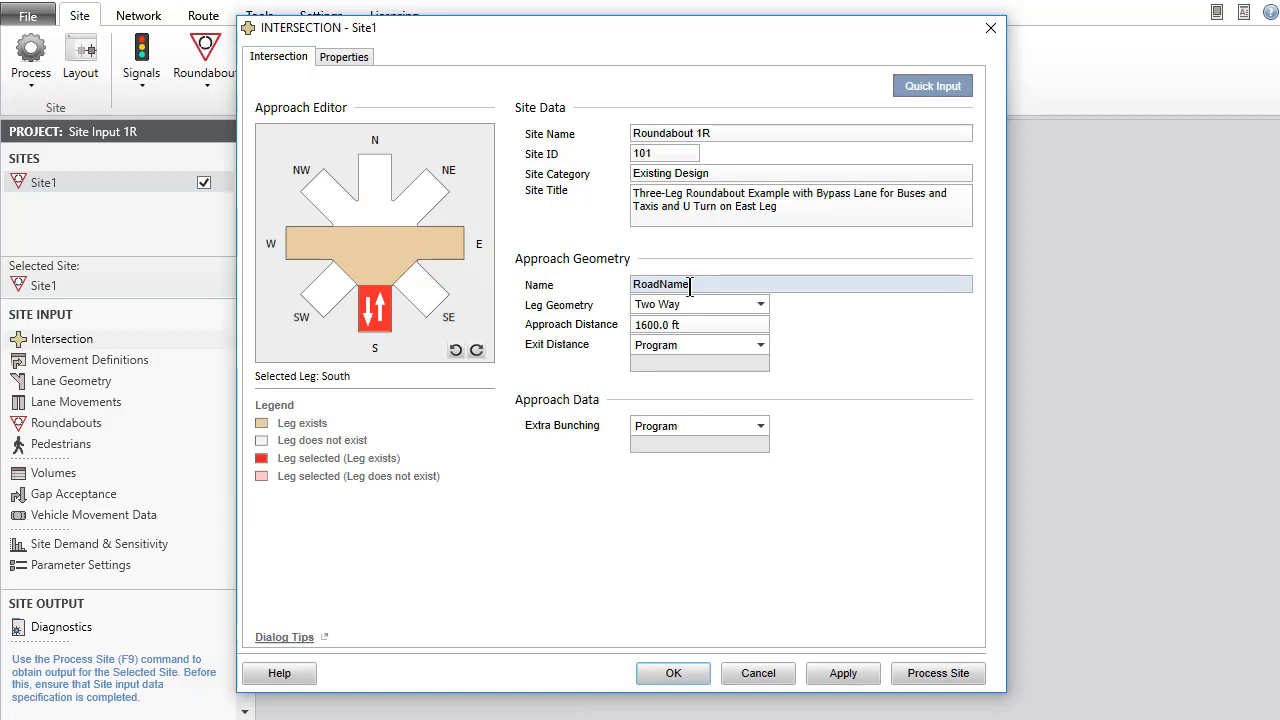
{"action": "left_click", "coordinate": [688, 284]}
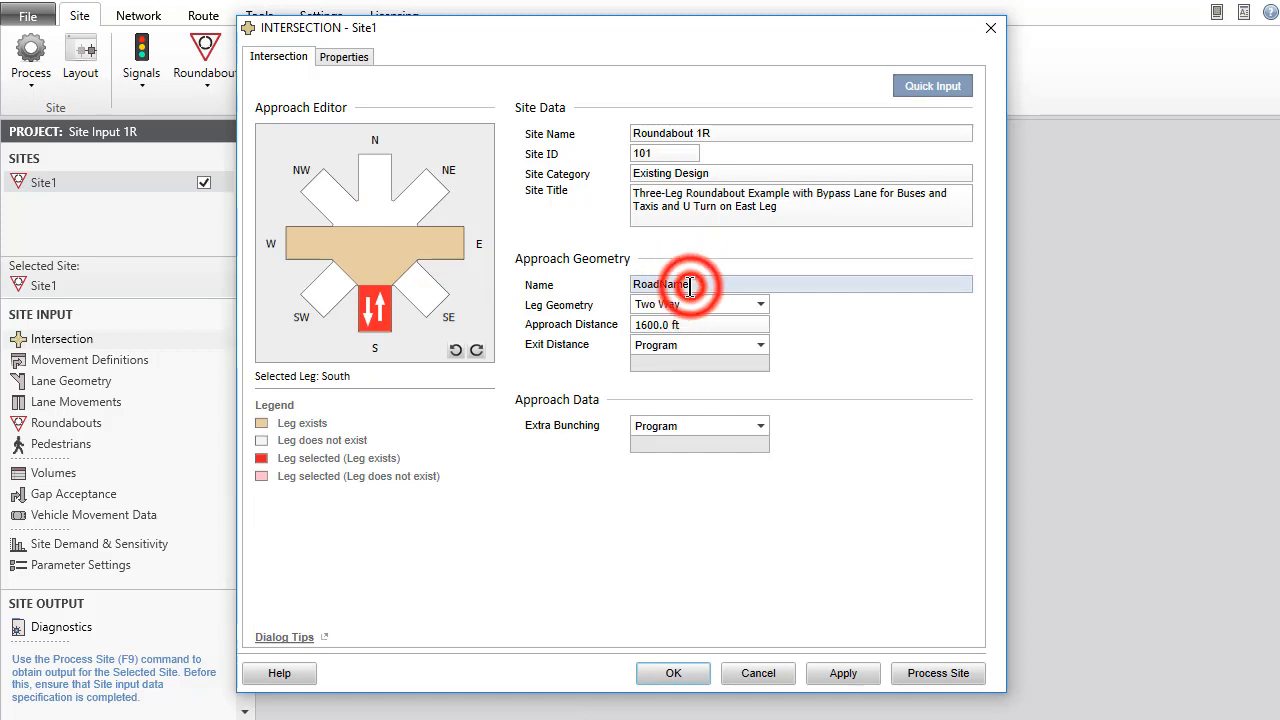
{"action": "type", "text": "Alpha Stree"}
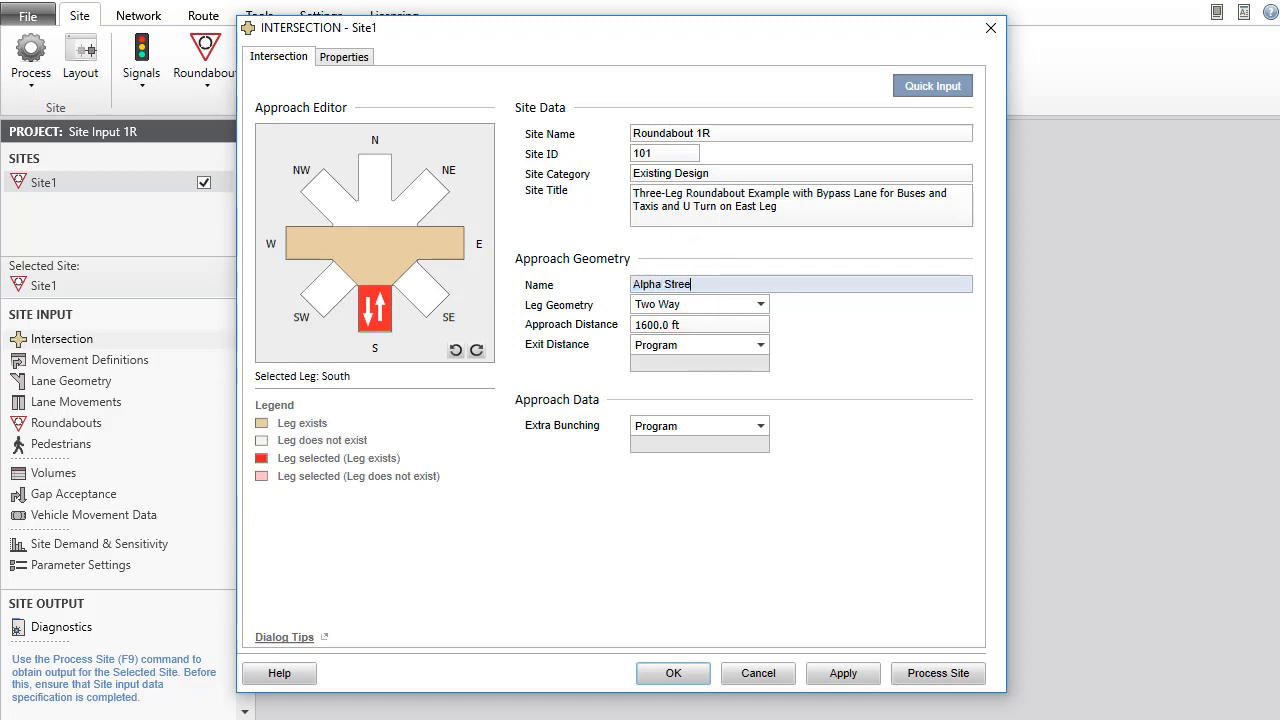
{"action": "left_click", "coordinate": [440, 244]}
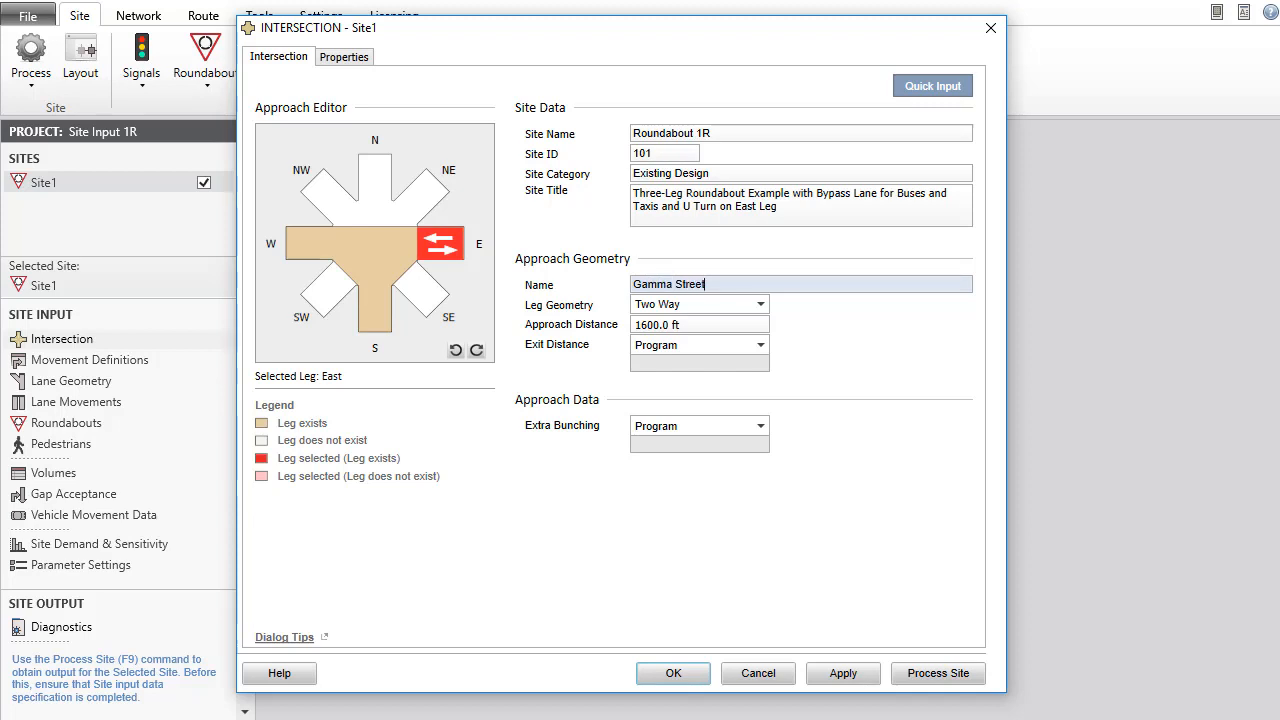
{"action": "left_click", "coordinate": [310, 244]}
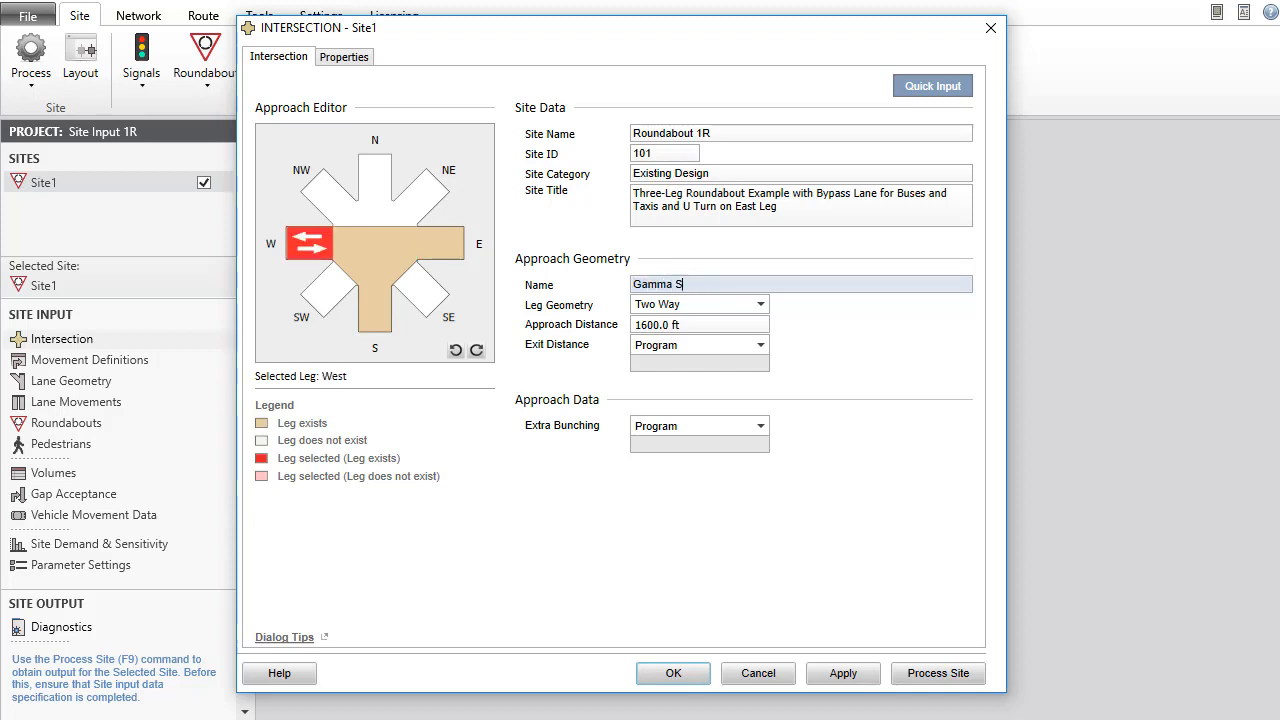
{"action": "left_click", "coordinate": [374, 308]}
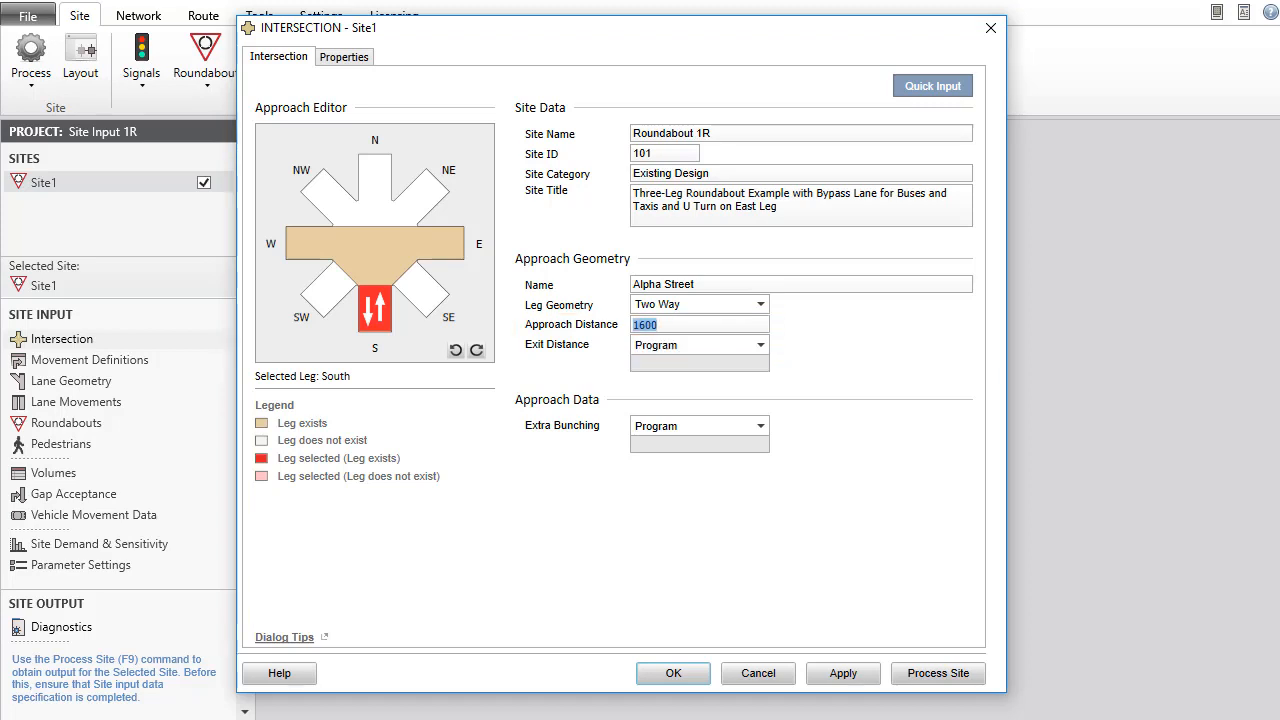
Step: Give the south leg a 700 ft approach distance and 20% input extra bunching
{"action": "type", "text": "700.0 ft"}
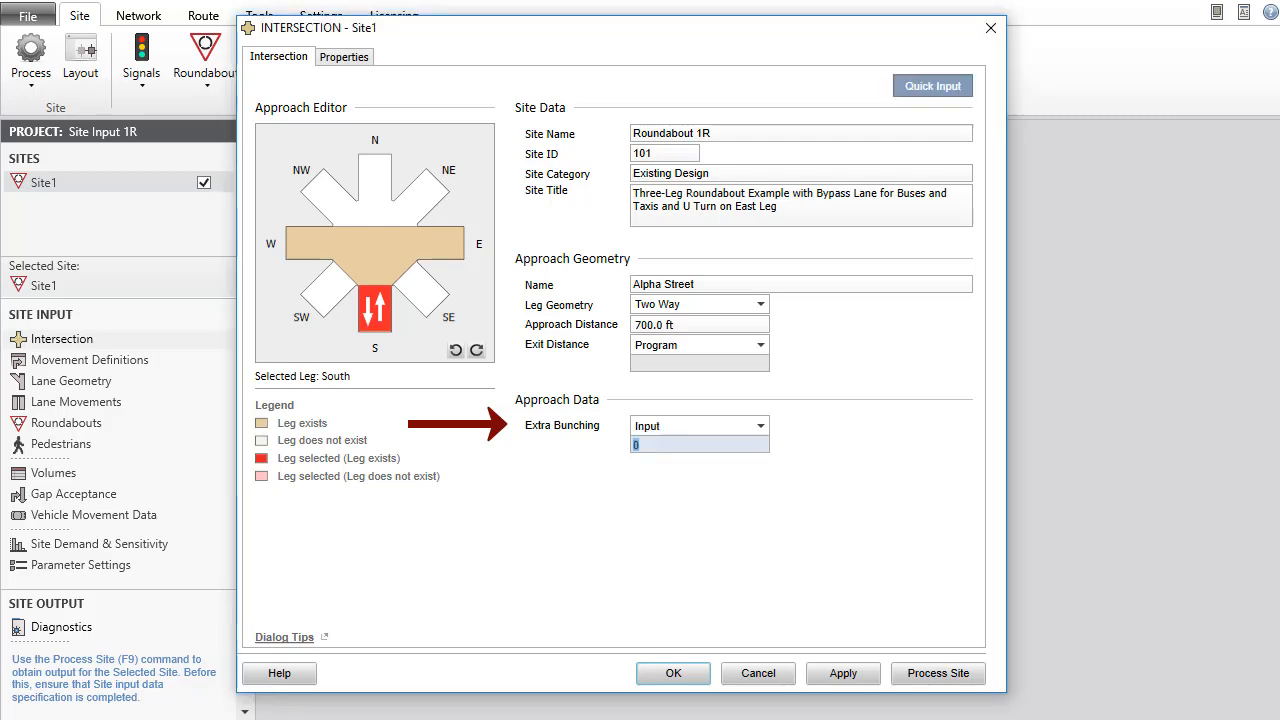
{"action": "type", "text": "20.0 %"}
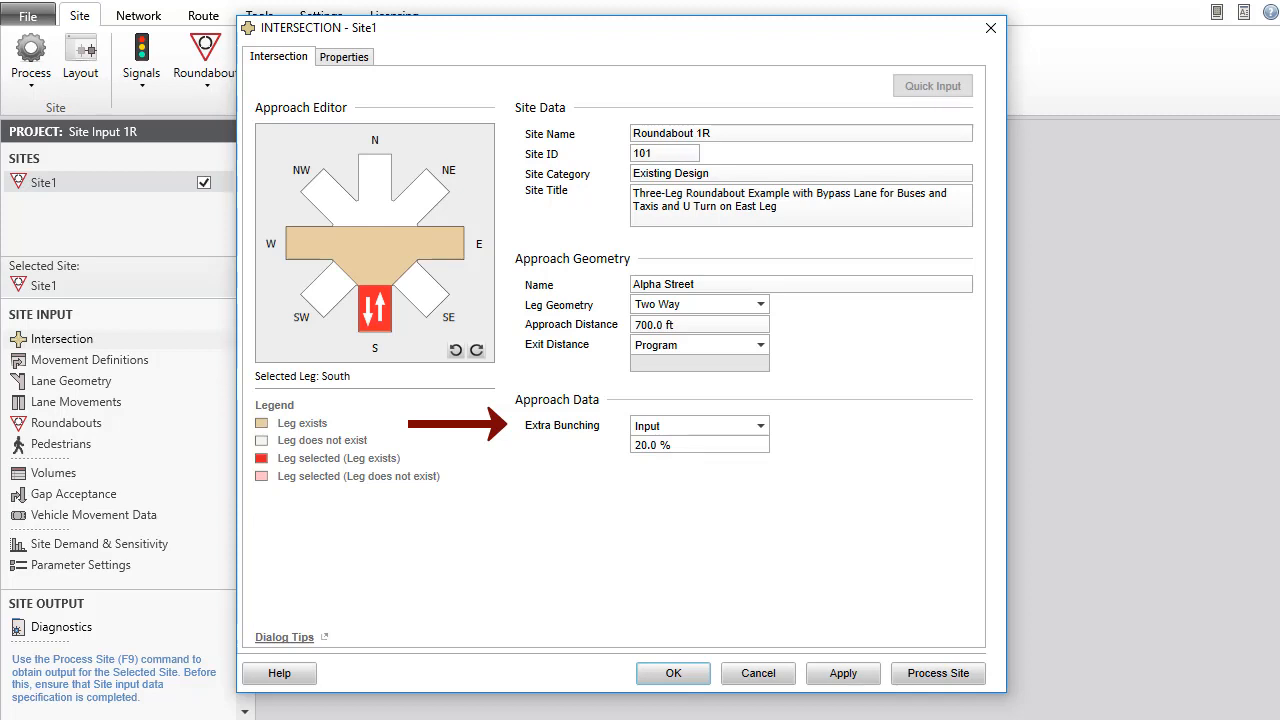
{"action": "left_click", "coordinate": [344, 56]}
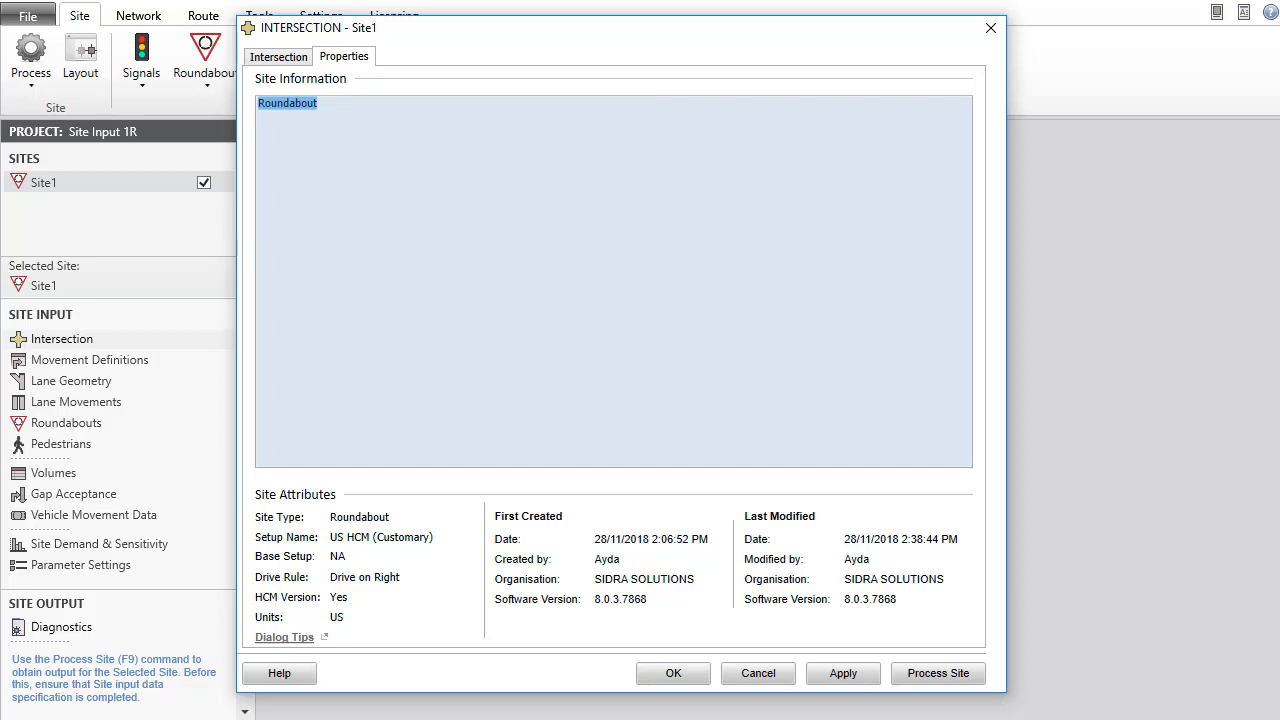
Step: Enter the three-leg roundabout tutorial Site Information text and confirm the dialog
{"action": "type", "text": "Three-leg Roundabout example prepared for Intersection Input Dialog tutorial"}
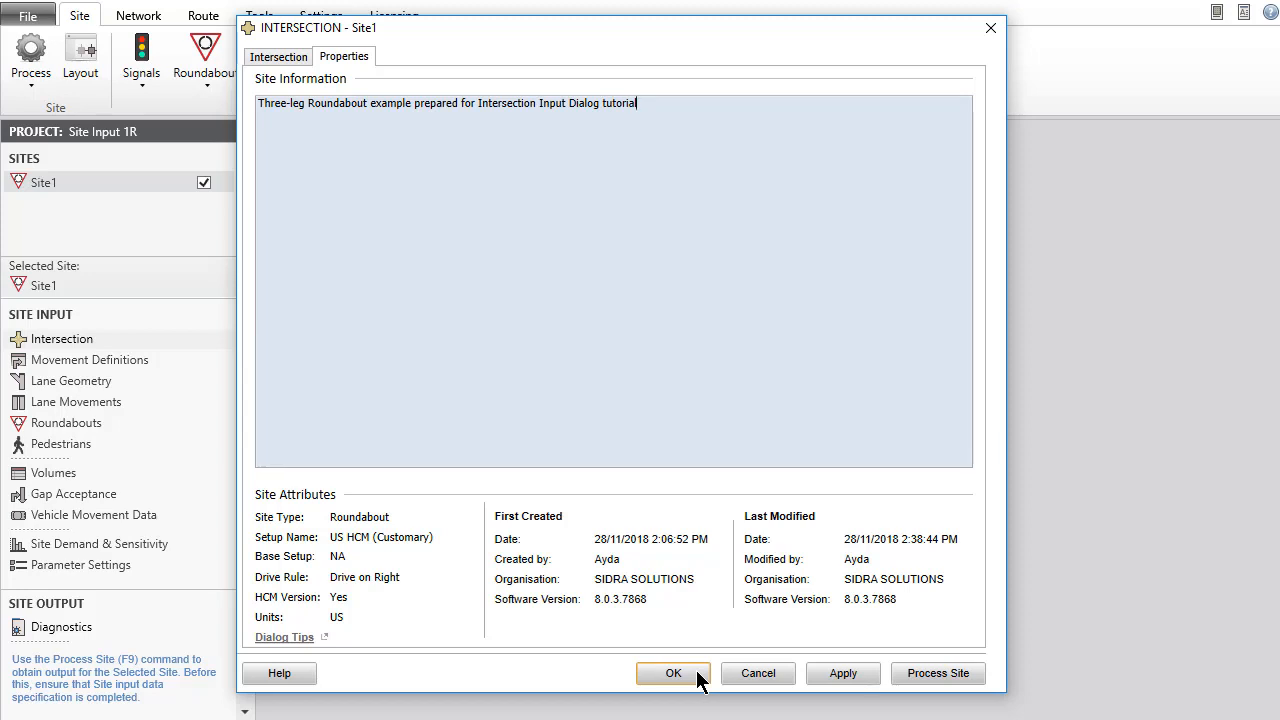
{"action": "left_click", "coordinate": [672, 672]}
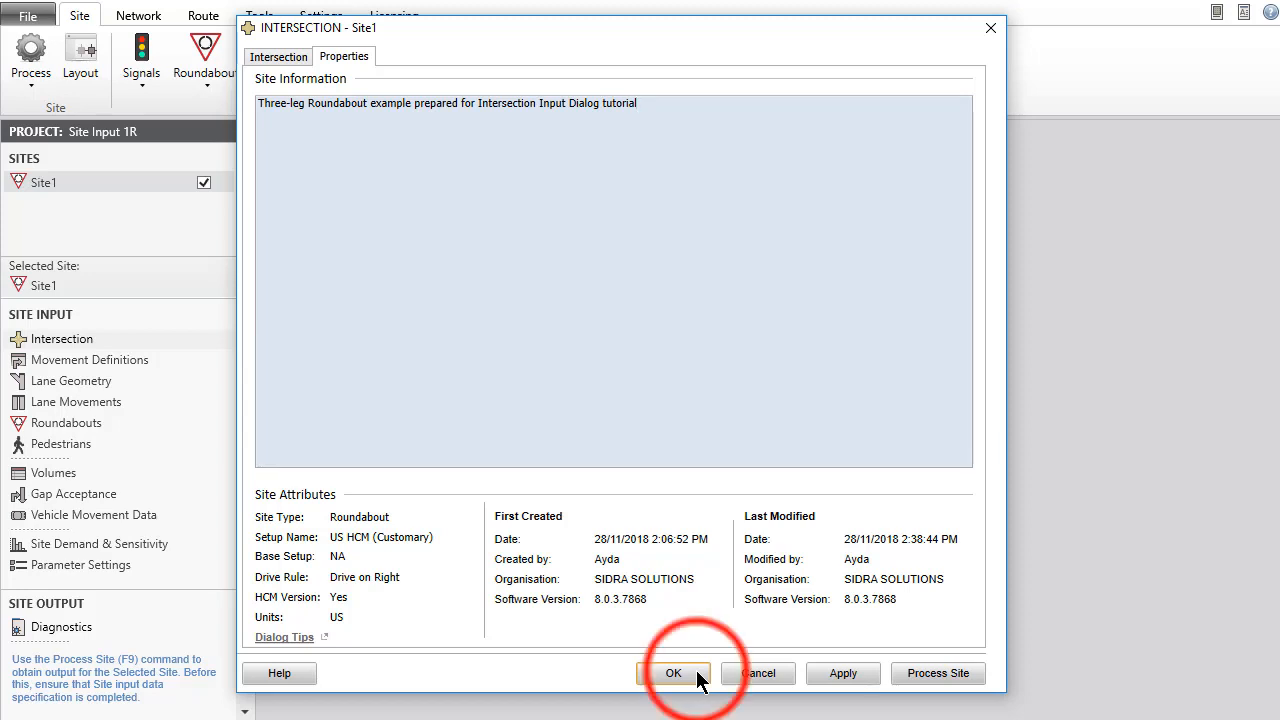
{"action": "left_click", "coordinate": [672, 672]}
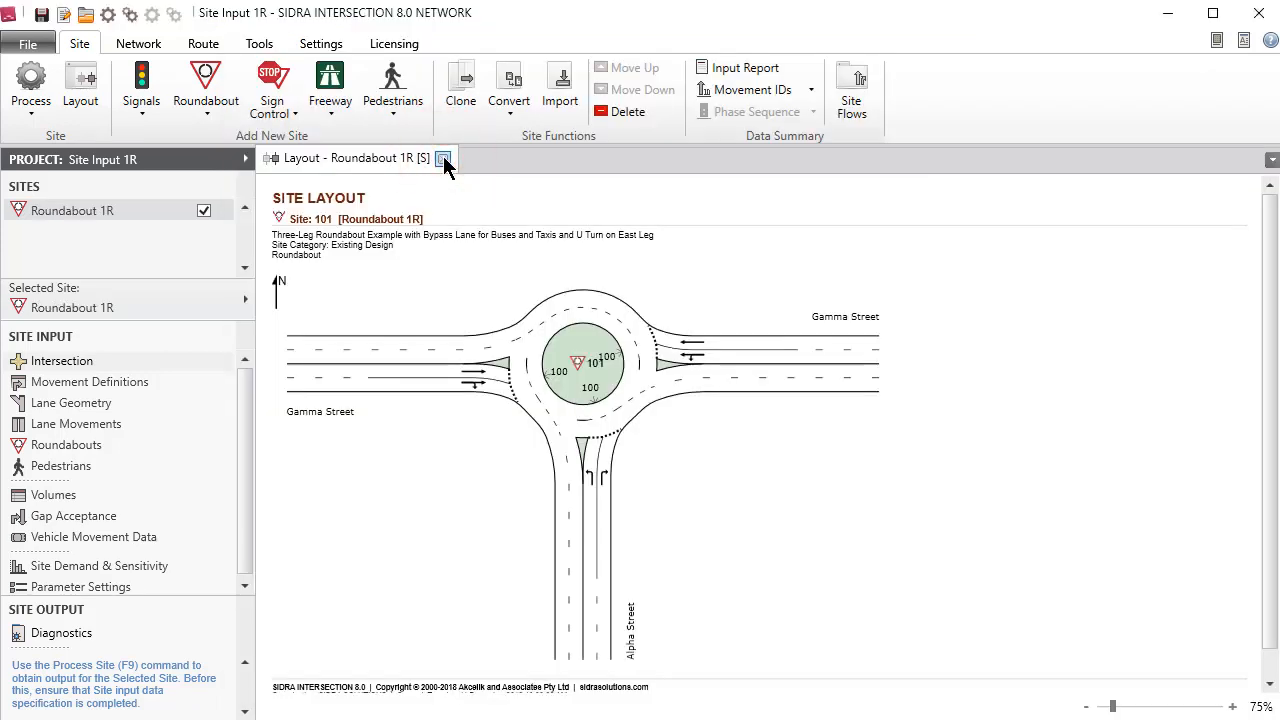
Step: Add a Stop (Two-Way) E-W Major Road site and display its layout
{"action": "left_click", "coordinate": [444, 158]}
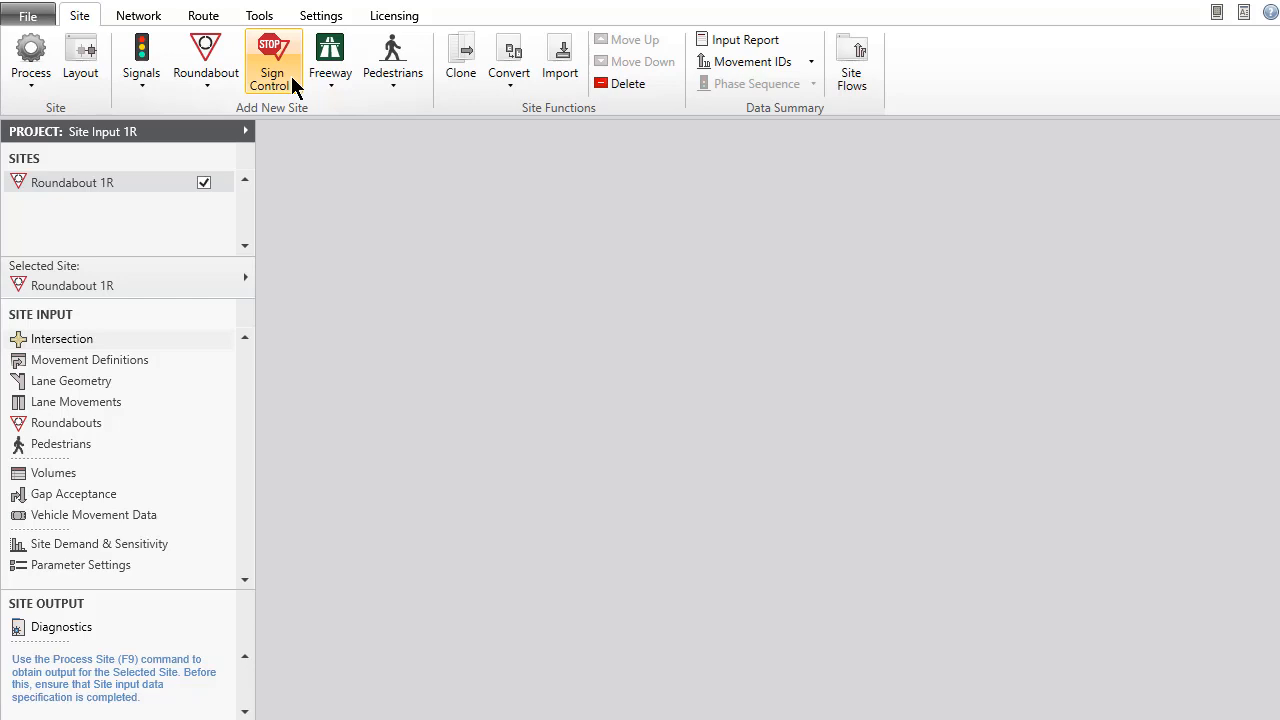
{"action": "left_click", "coordinate": [272, 60]}
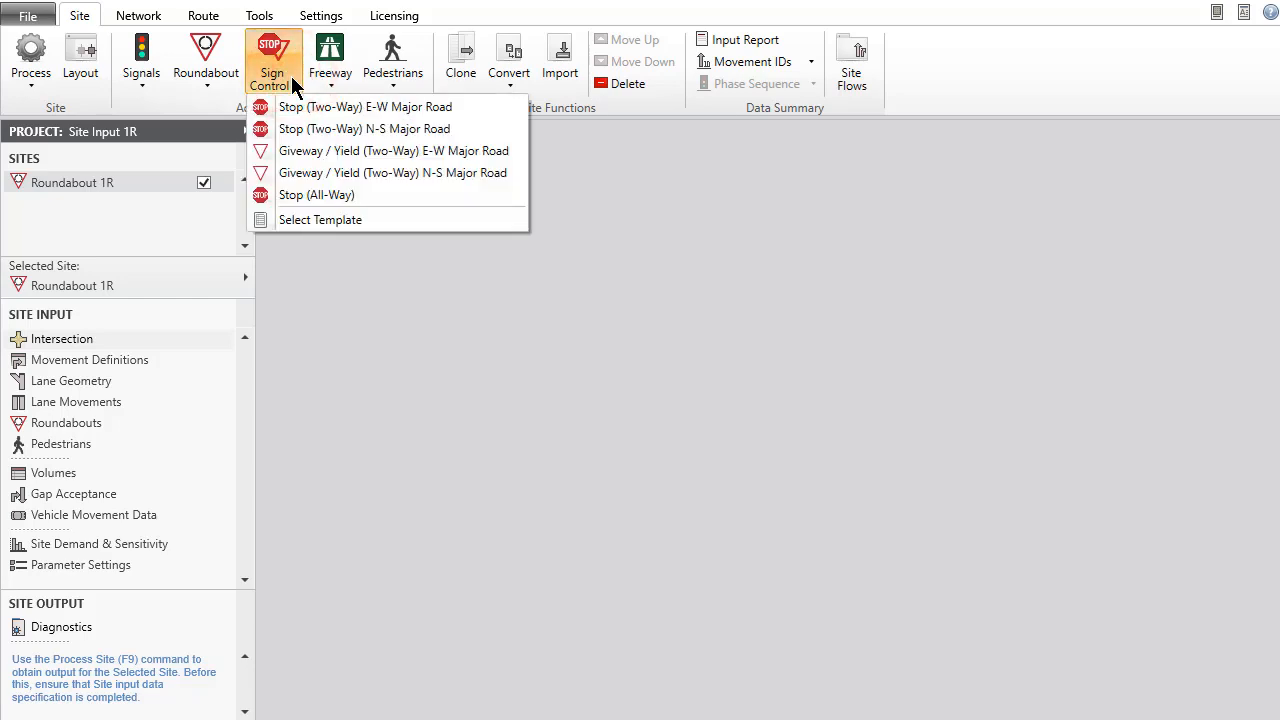
{"action": "mouse_move", "coordinate": [364, 108]}
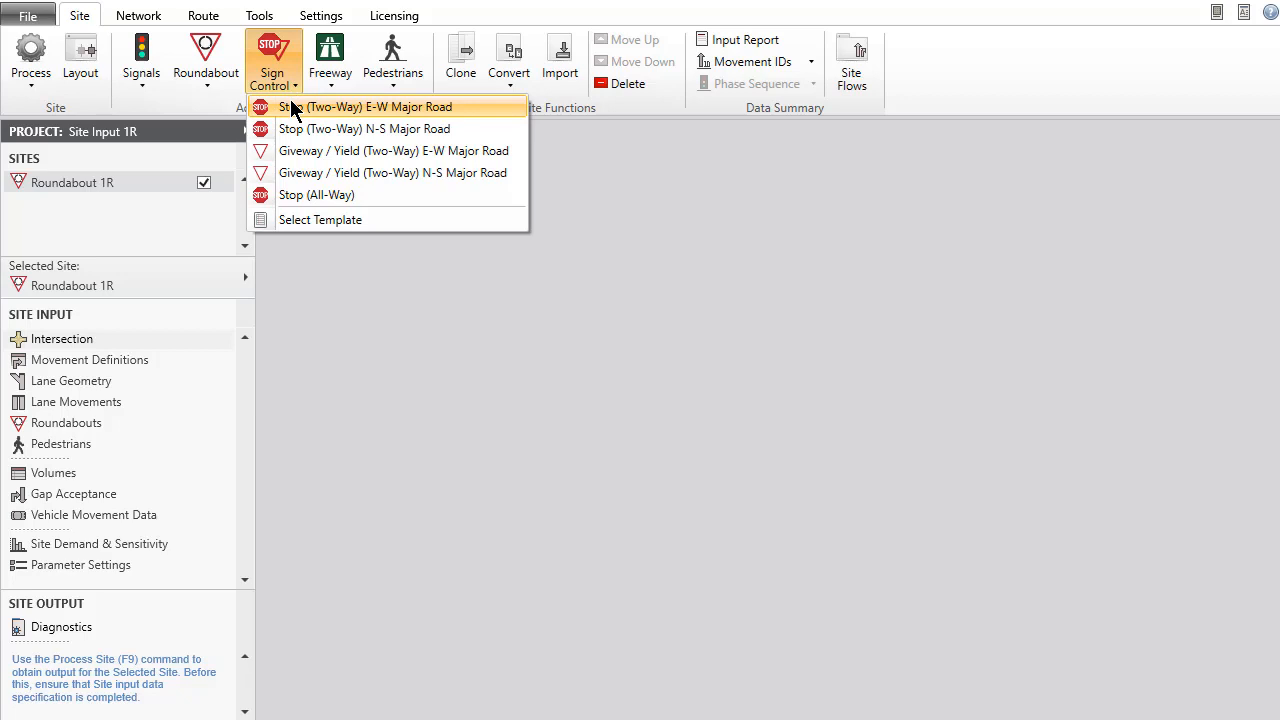
{"action": "left_click", "coordinate": [370, 106]}
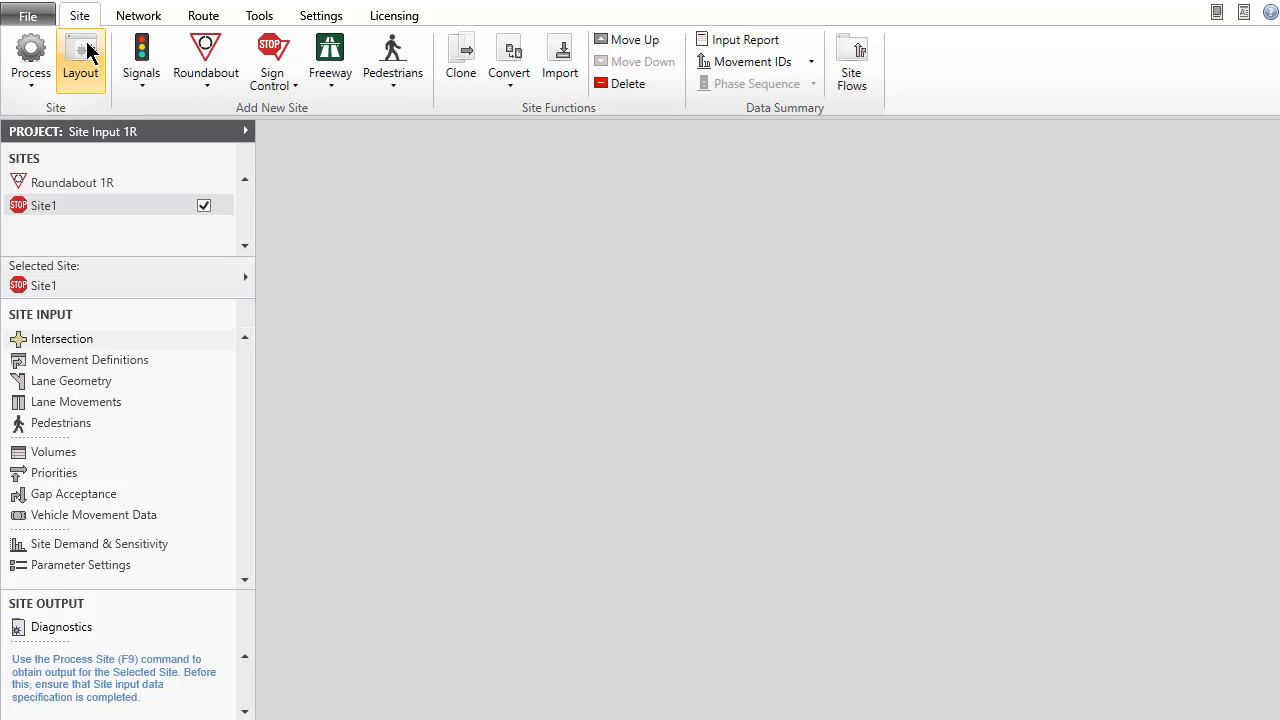
{"action": "left_click", "coordinate": [80, 60]}
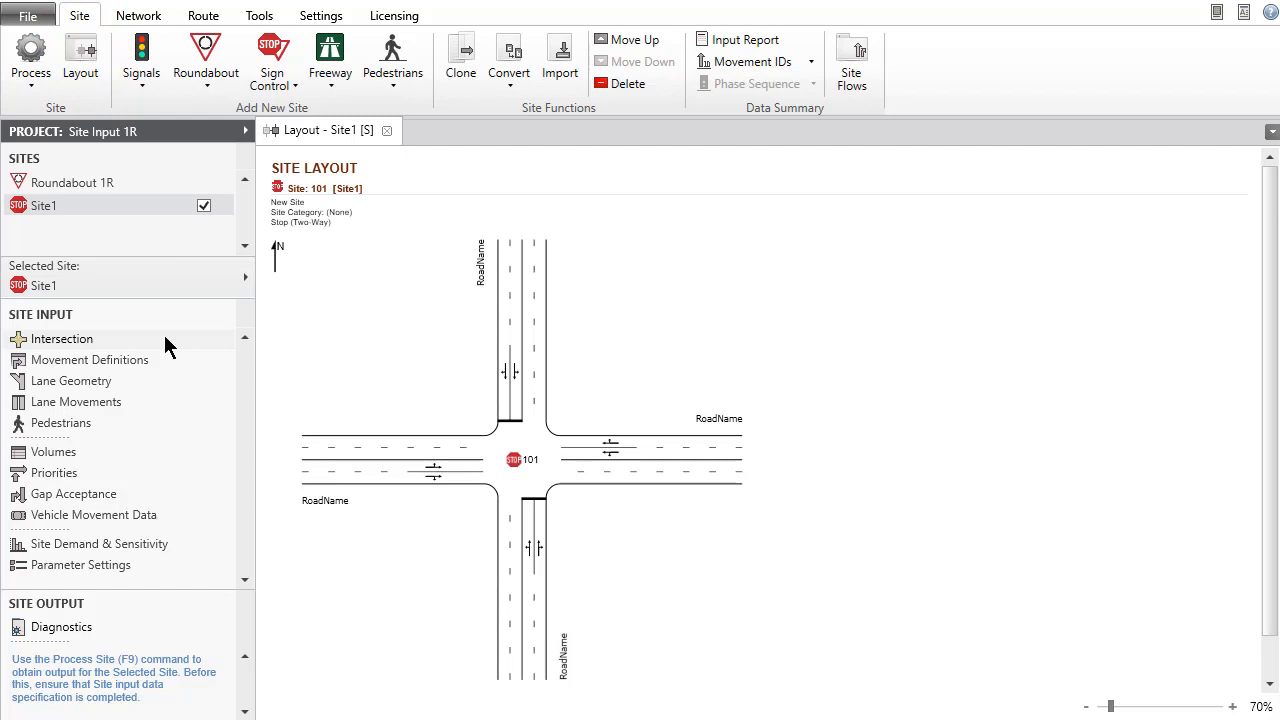
Step: Set the south leg to No Leg and rotate the legs into a T-intersection
{"action": "left_click", "coordinate": [62, 340]}
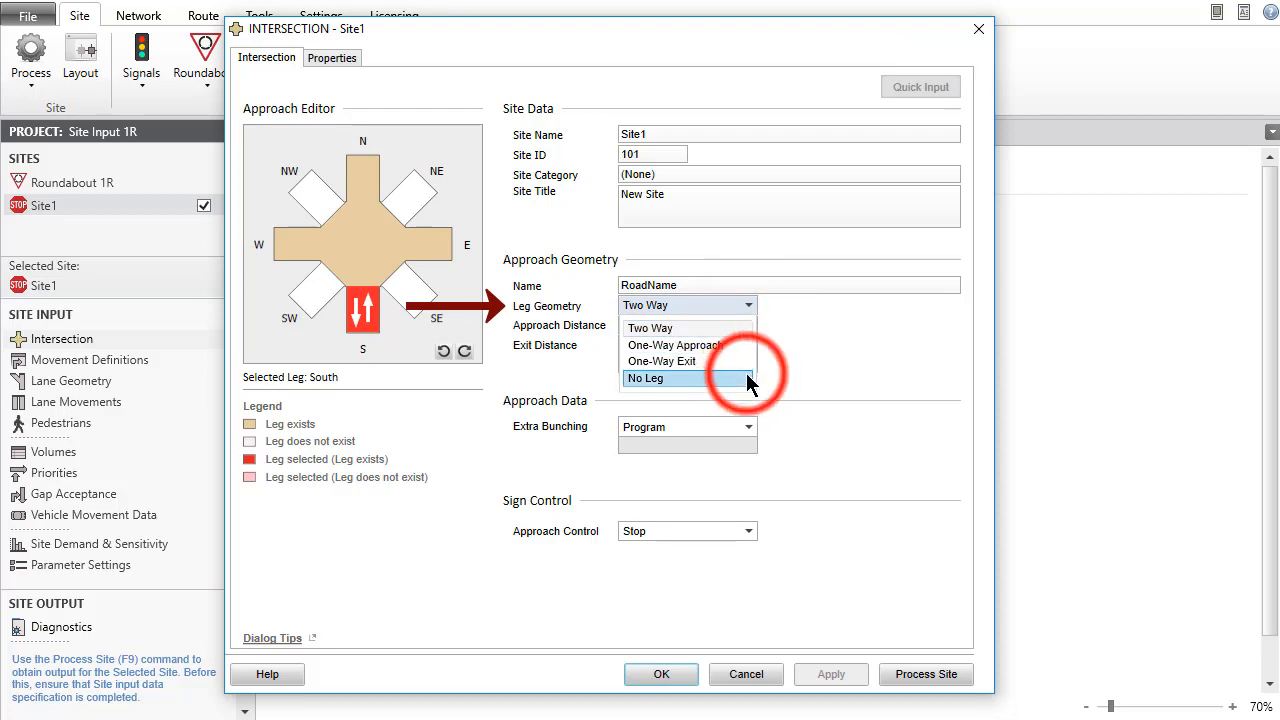
{"action": "left_click", "coordinate": [652, 378]}
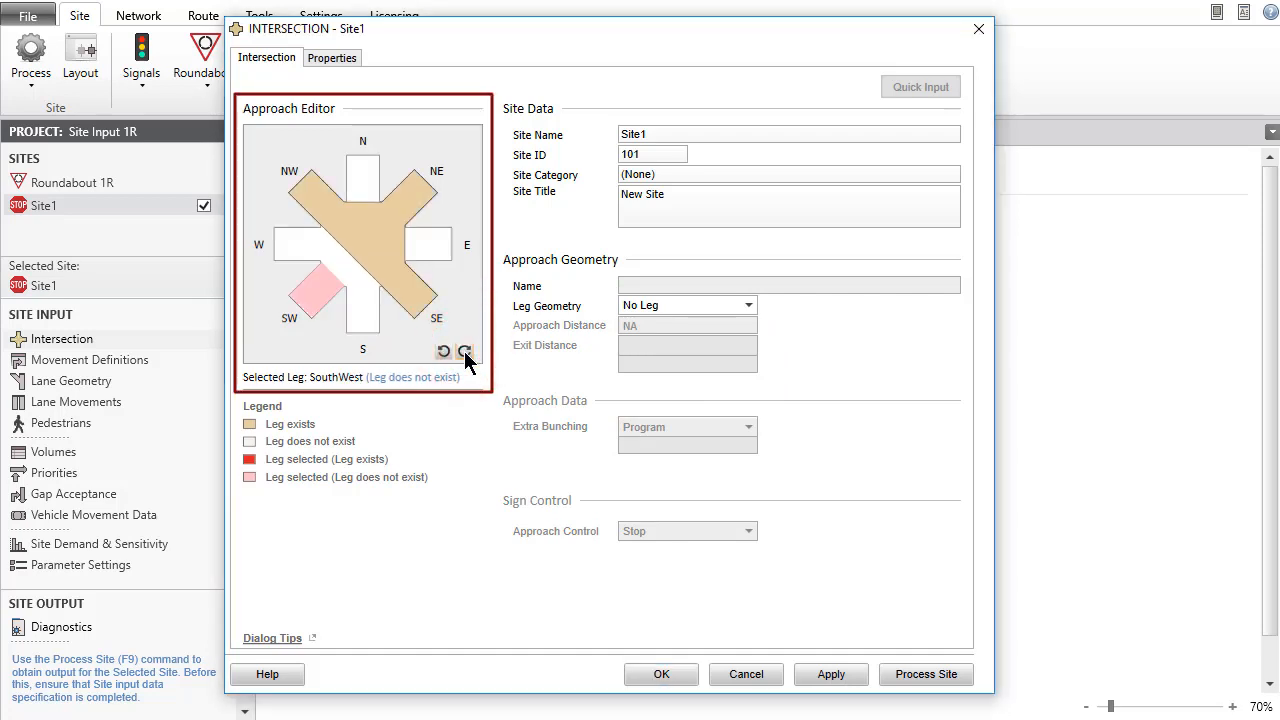
{"action": "left_click", "coordinate": [428, 244]}
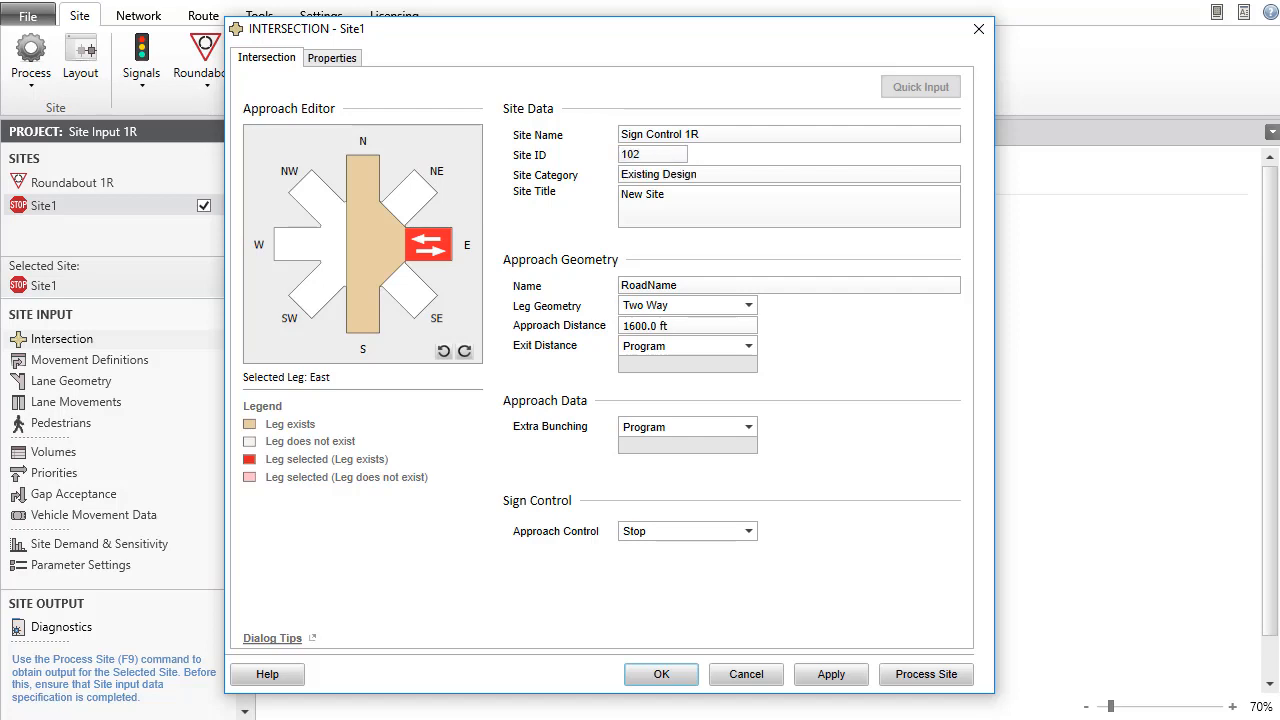
Step: Title the site 'T Intersection Sign-Control Example', name the east leg Side Street and south/north legs Main Road, and accept
{"action": "type", "text": "T Intersection Sign-Control Example"}
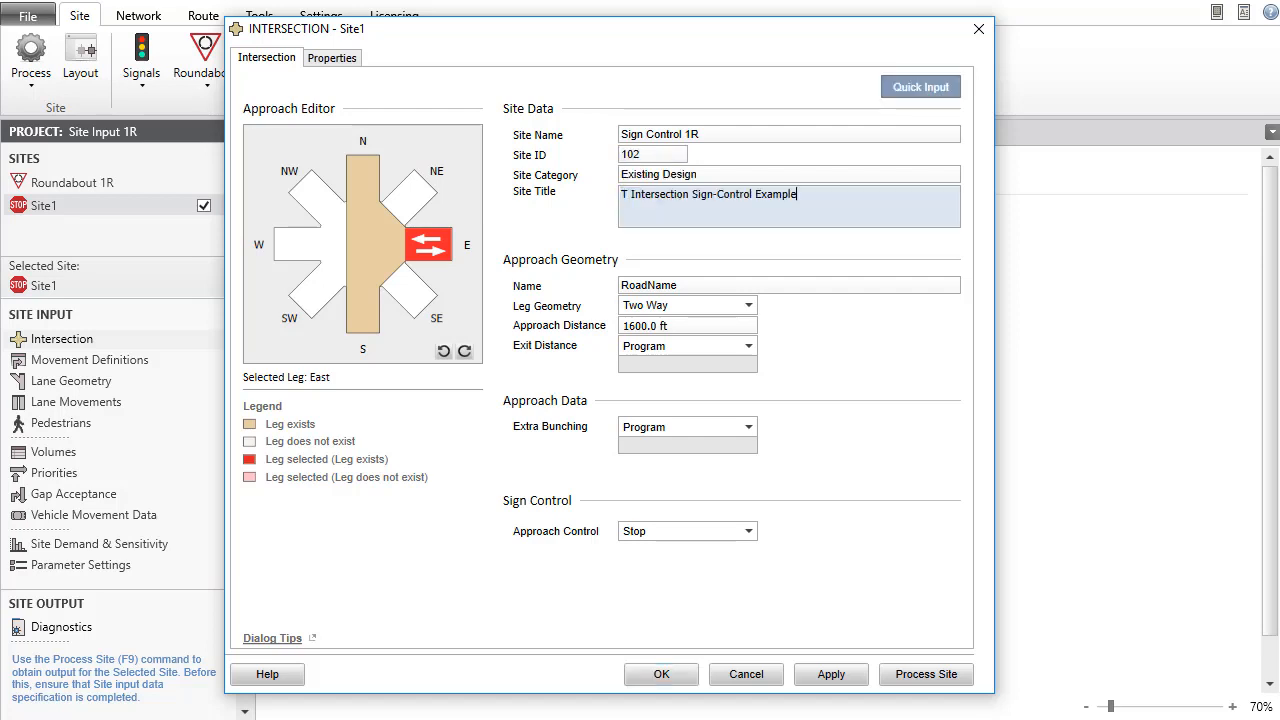
{"action": "type", "text": "Side S"}
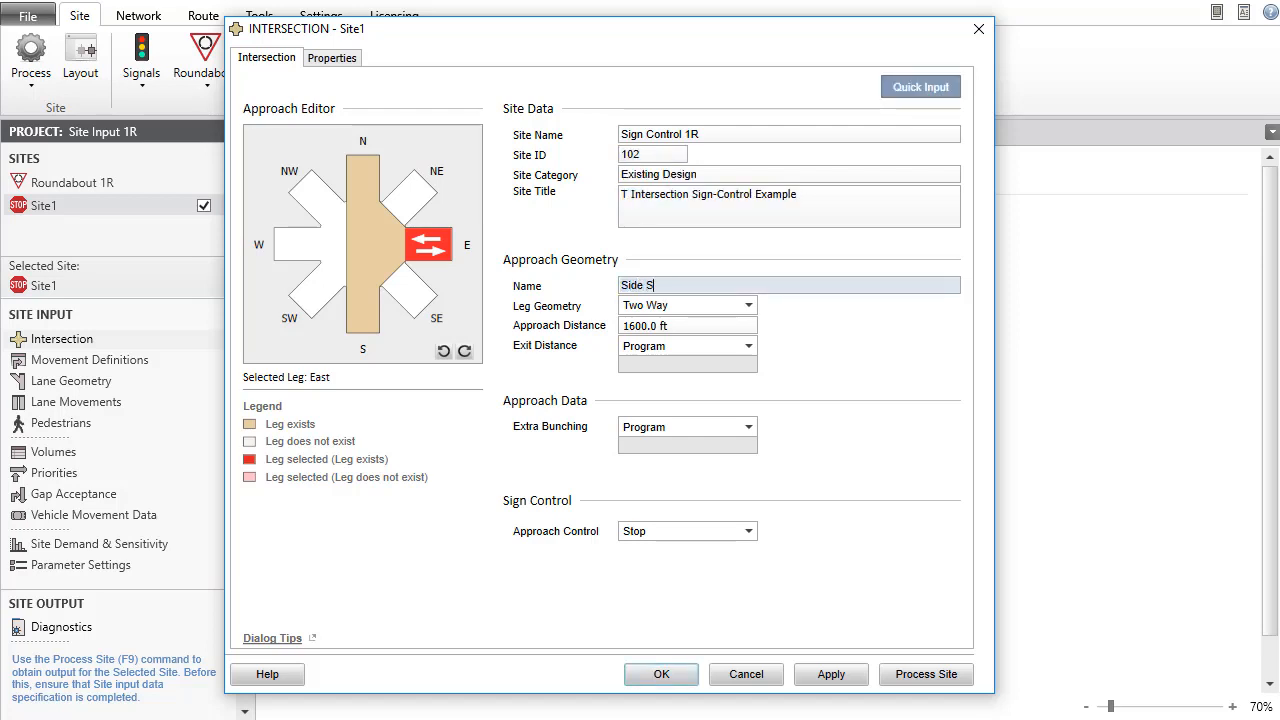
{"action": "left_click", "coordinate": [362, 308]}
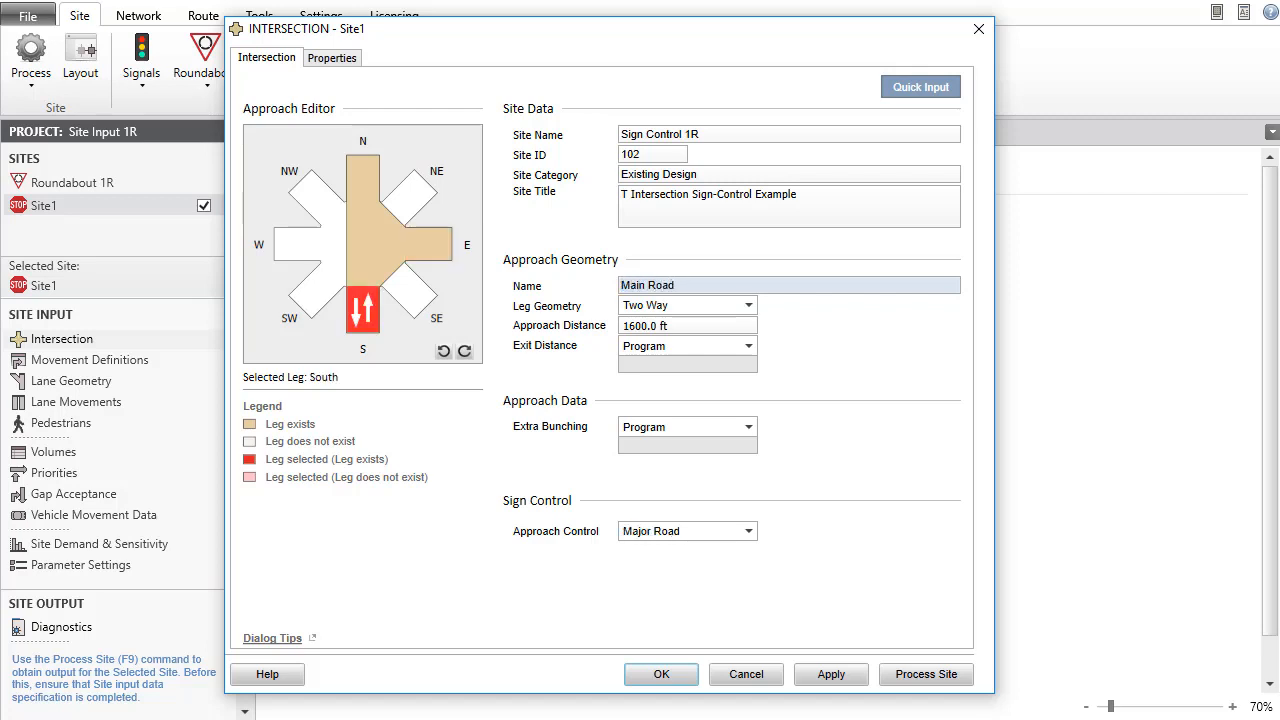
{"action": "left_click", "coordinate": [362, 178]}
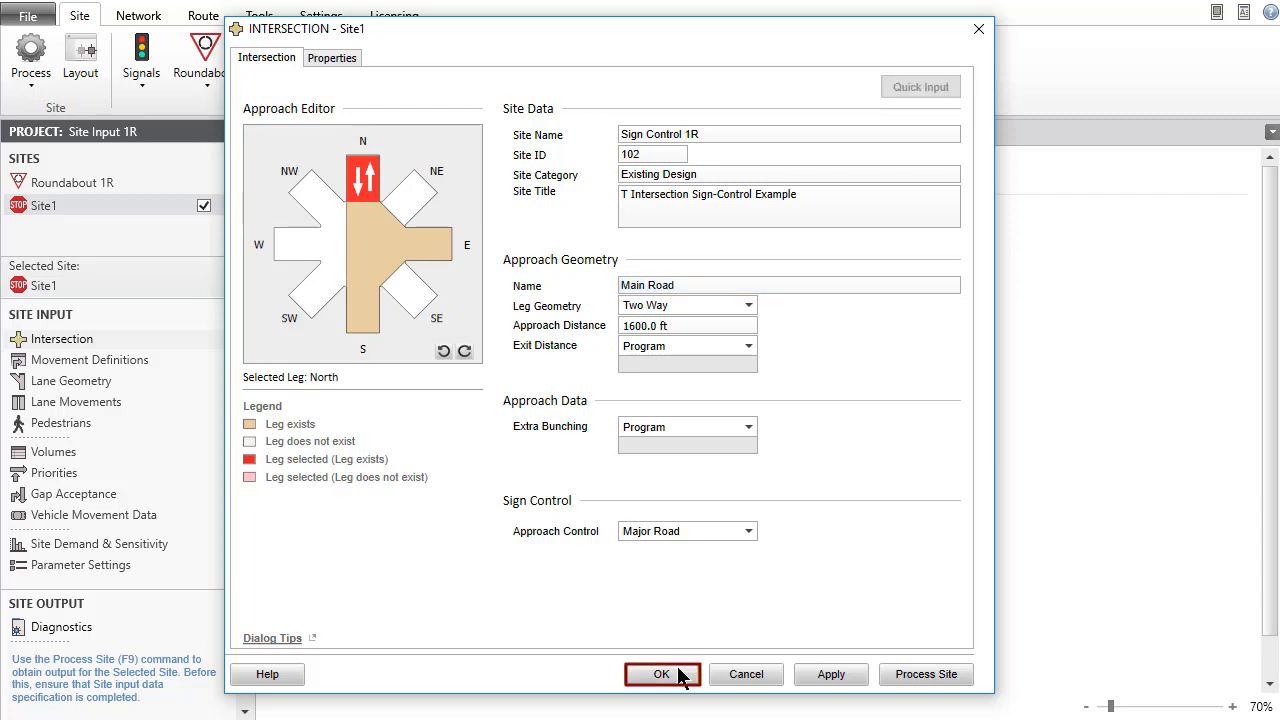
{"action": "left_click", "coordinate": [660, 672]}
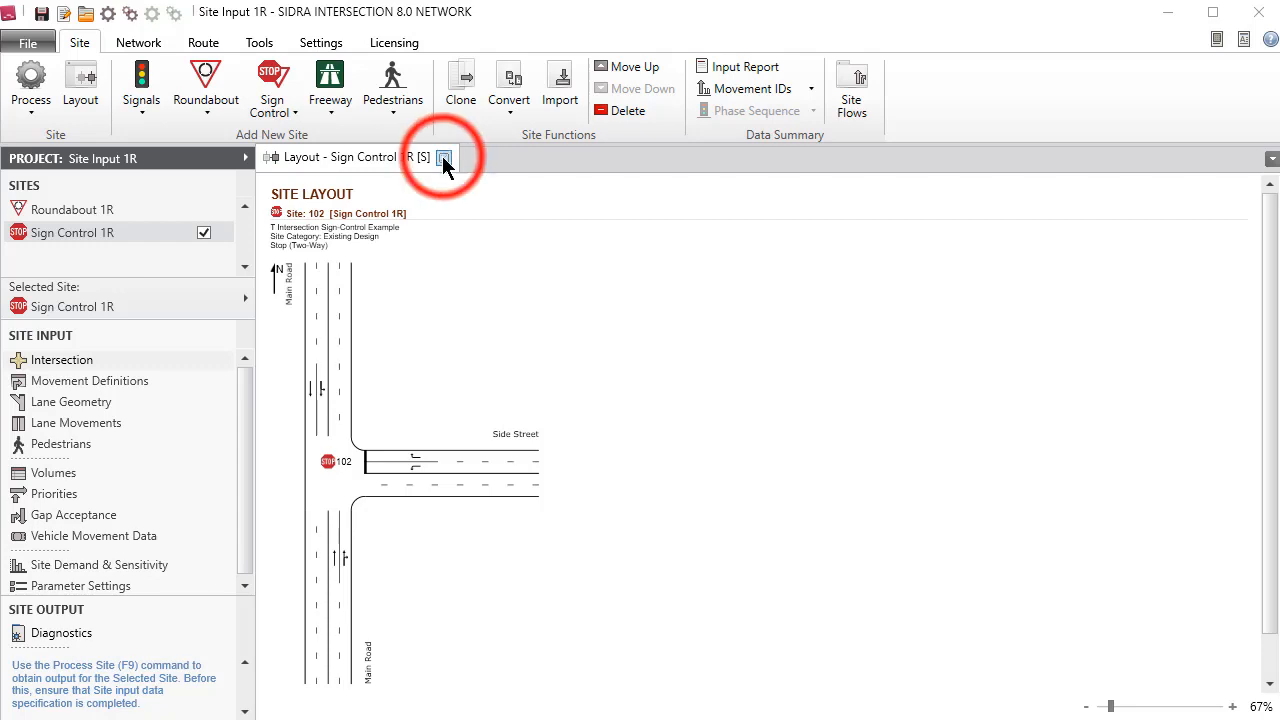
Step: Close the Sign Control 1R layout view
{"action": "left_click", "coordinate": [444, 156]}
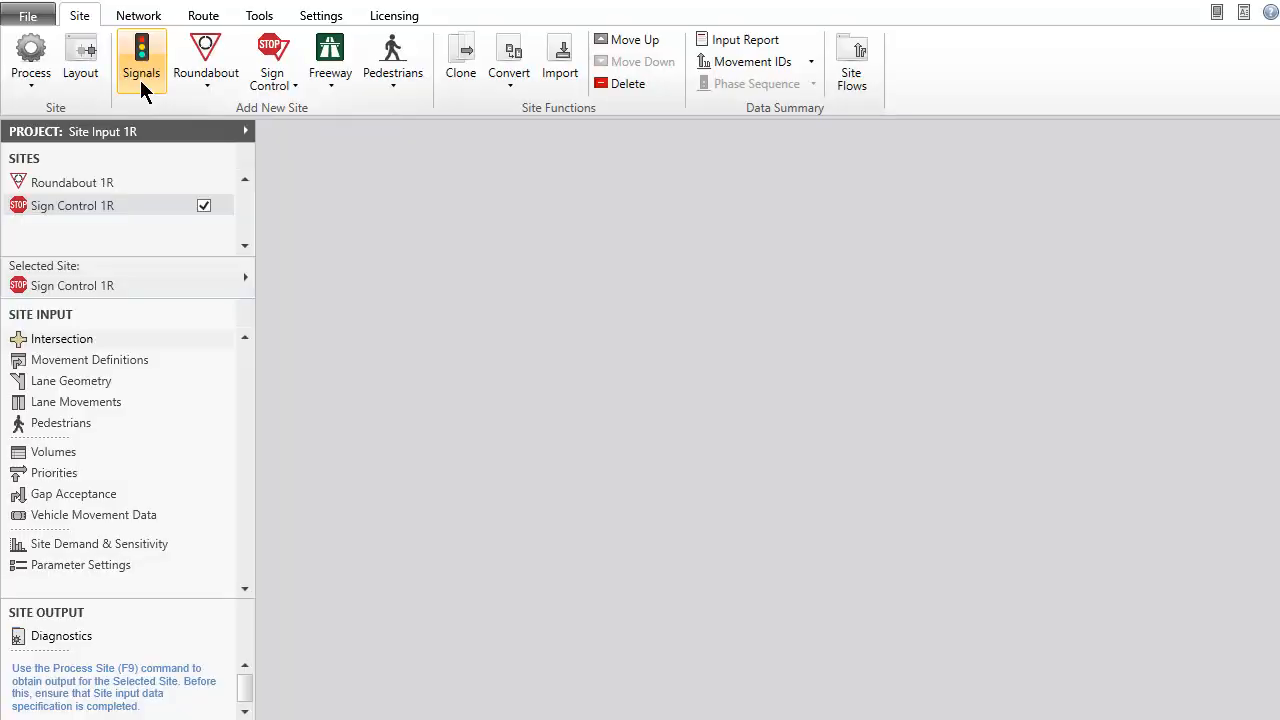
Step: Add a signalised at-grade intersection site and display its layout
{"action": "left_click", "coordinate": [140, 60]}
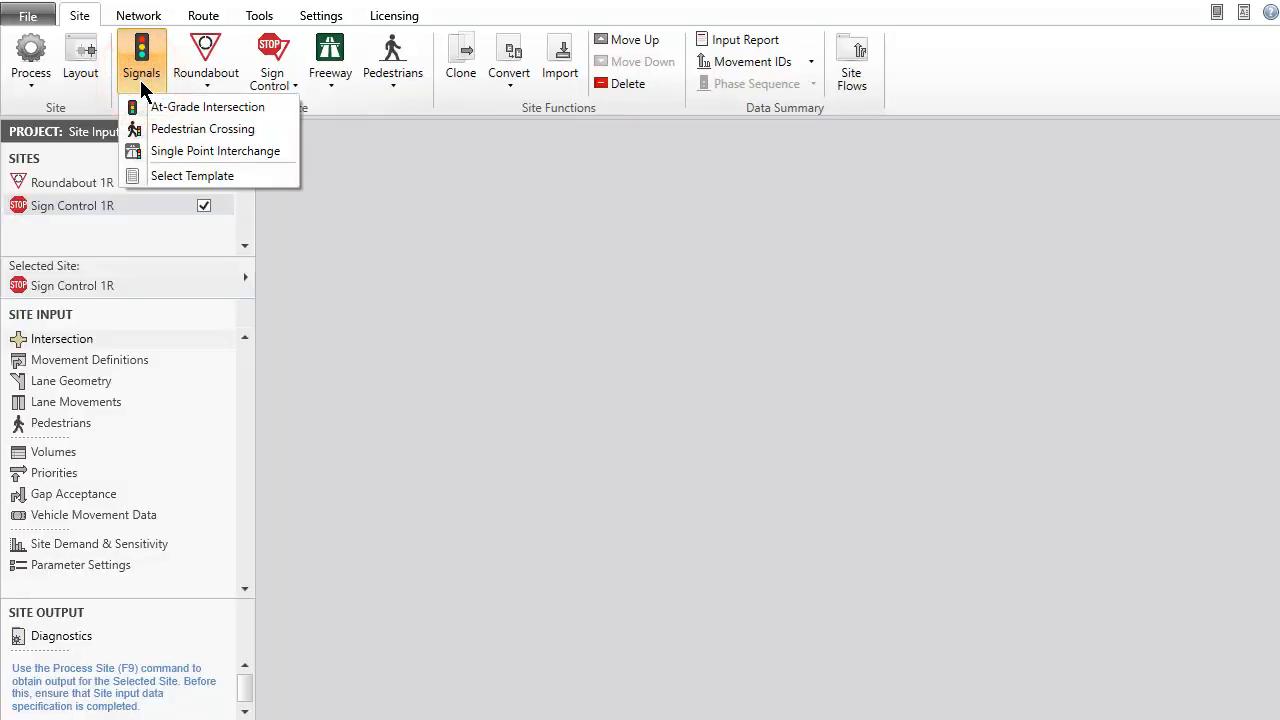
{"action": "mouse_move", "coordinate": [208, 108]}
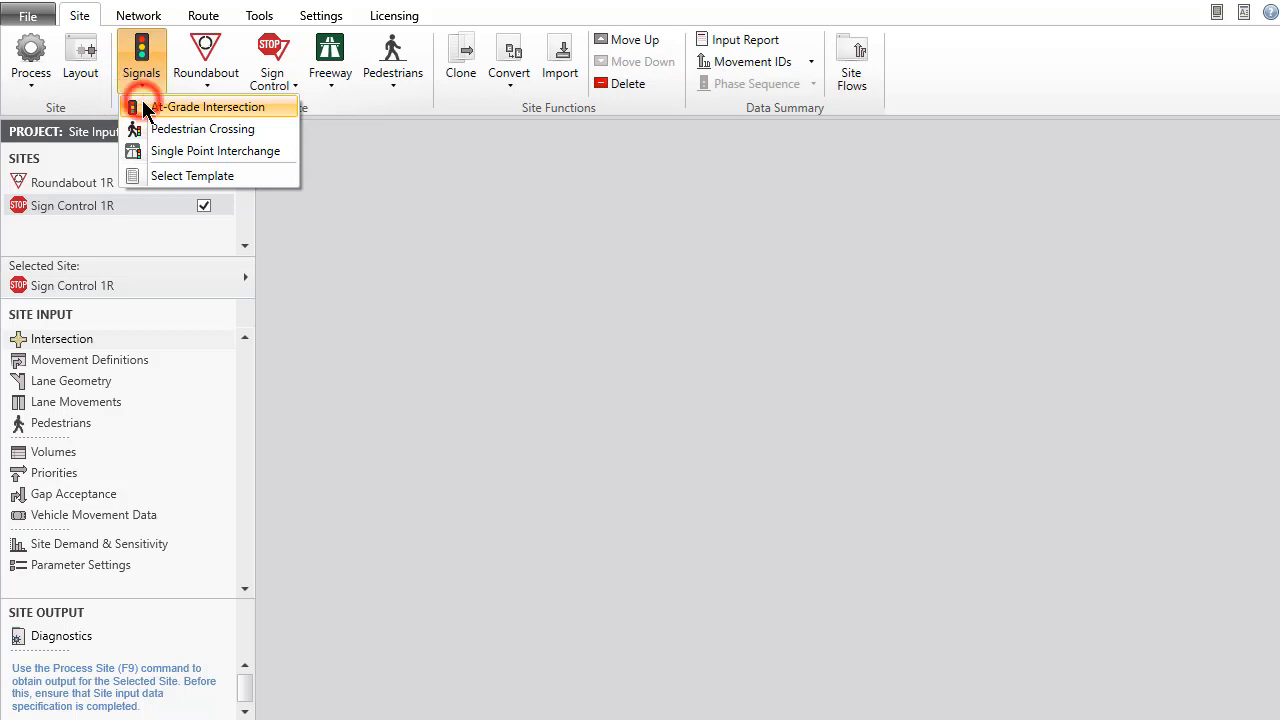
{"action": "left_click", "coordinate": [216, 106]}
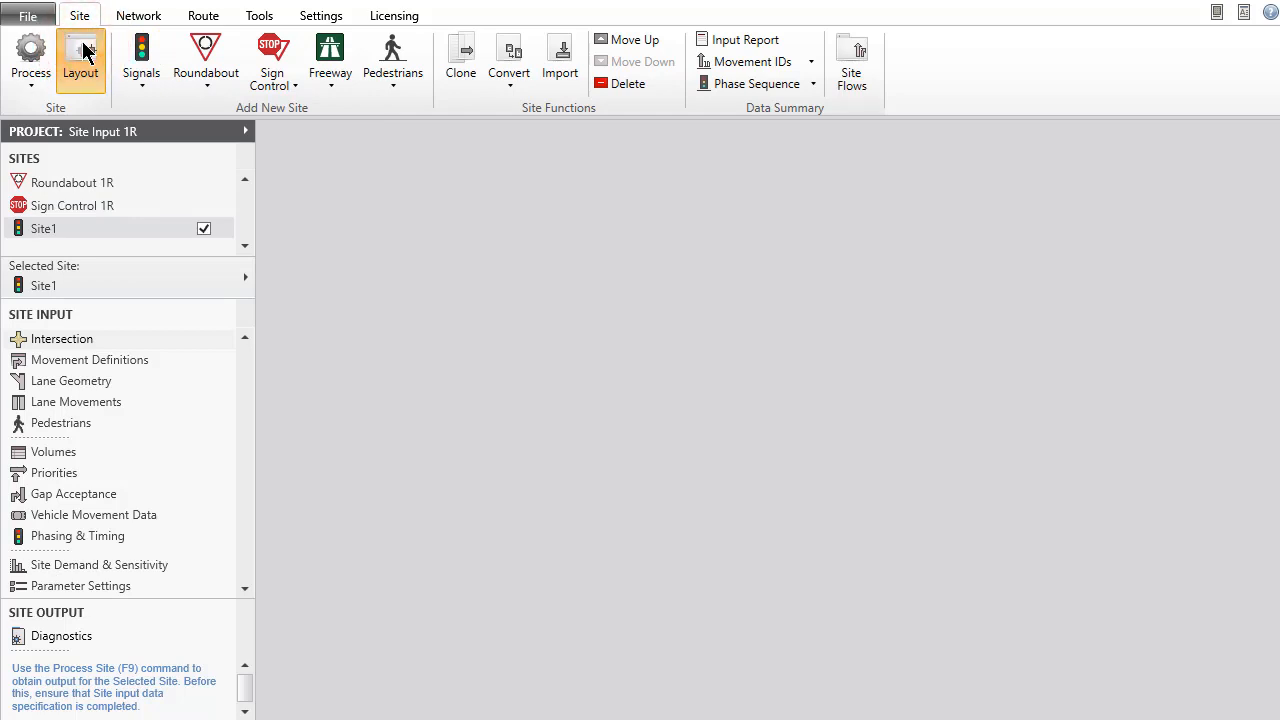
{"action": "left_click", "coordinate": [80, 60]}
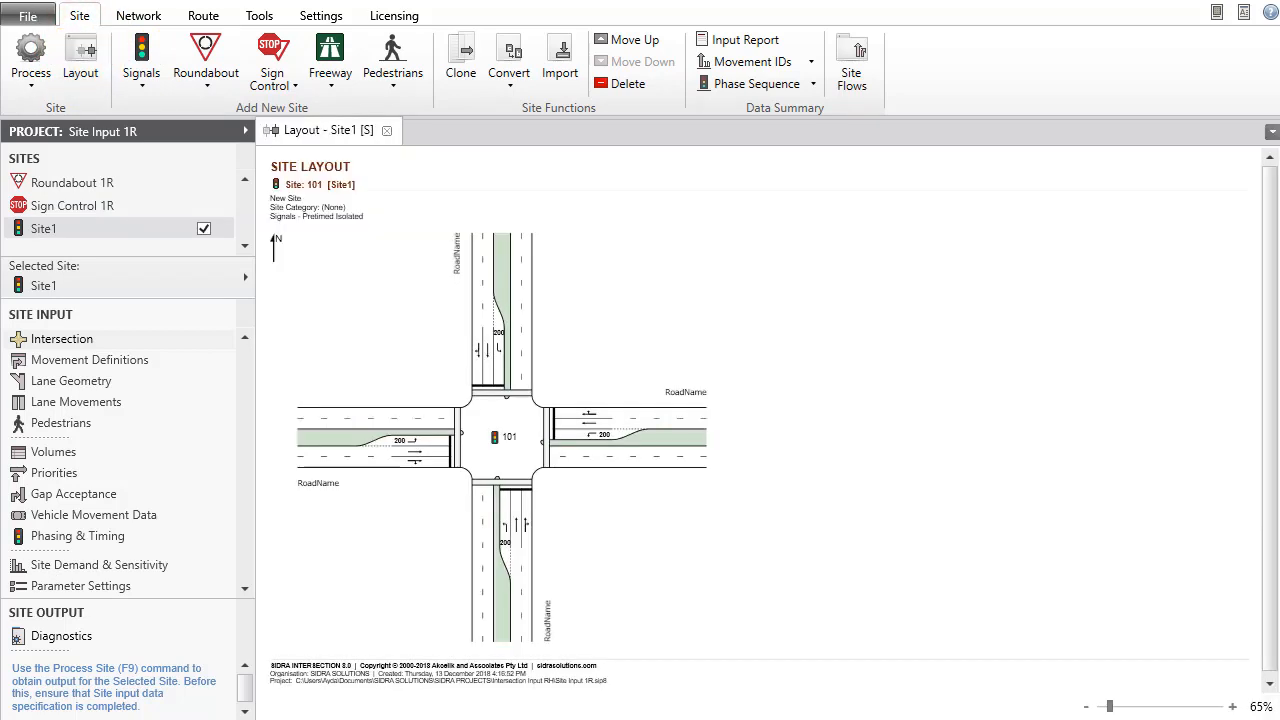
{"action": "mouse_move", "coordinate": [180, 348]}
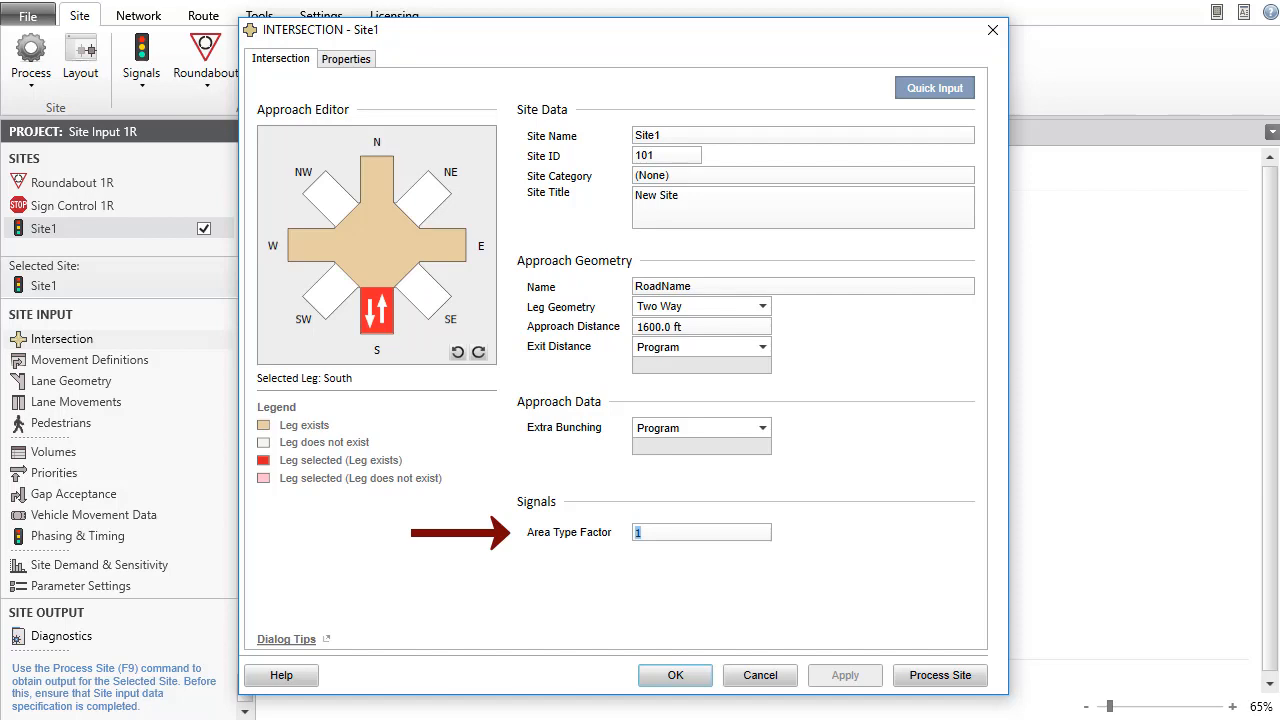
Step: Set Area Type Factor 0.9 and apply it to all legs of the site via Quick Input
{"action": "type", "text": "0.9"}
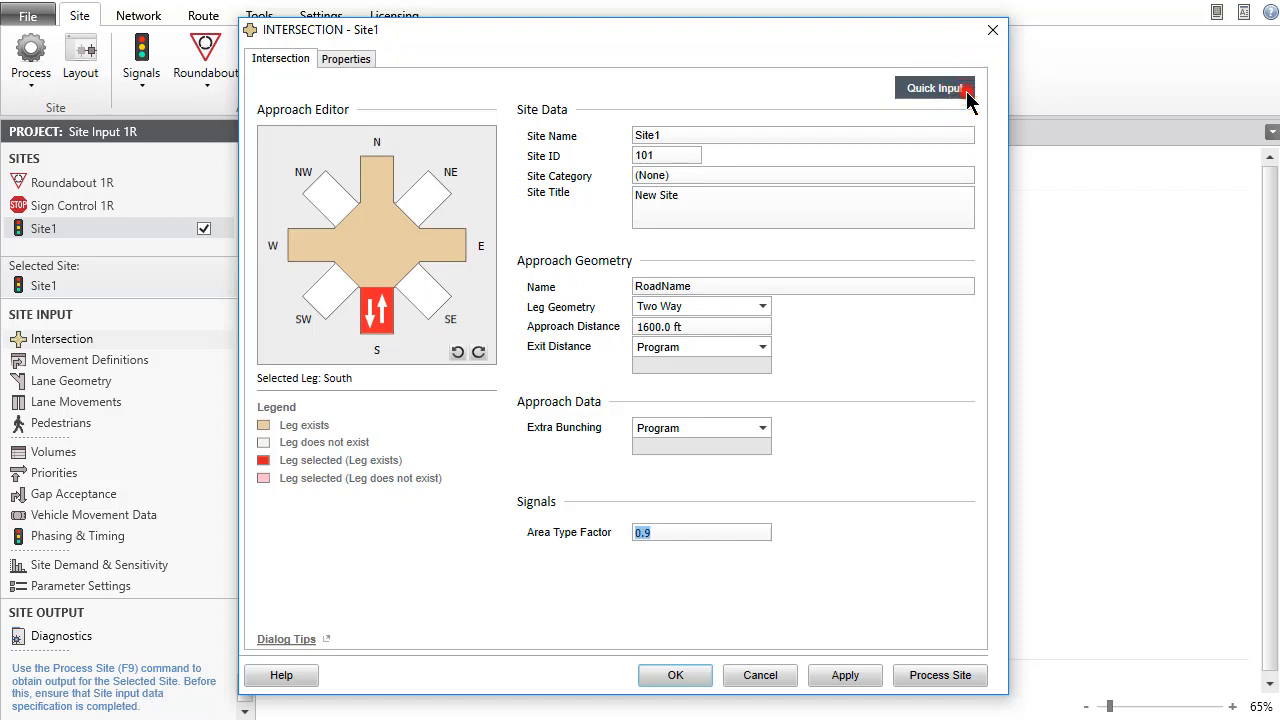
{"action": "left_click", "coordinate": [934, 88]}
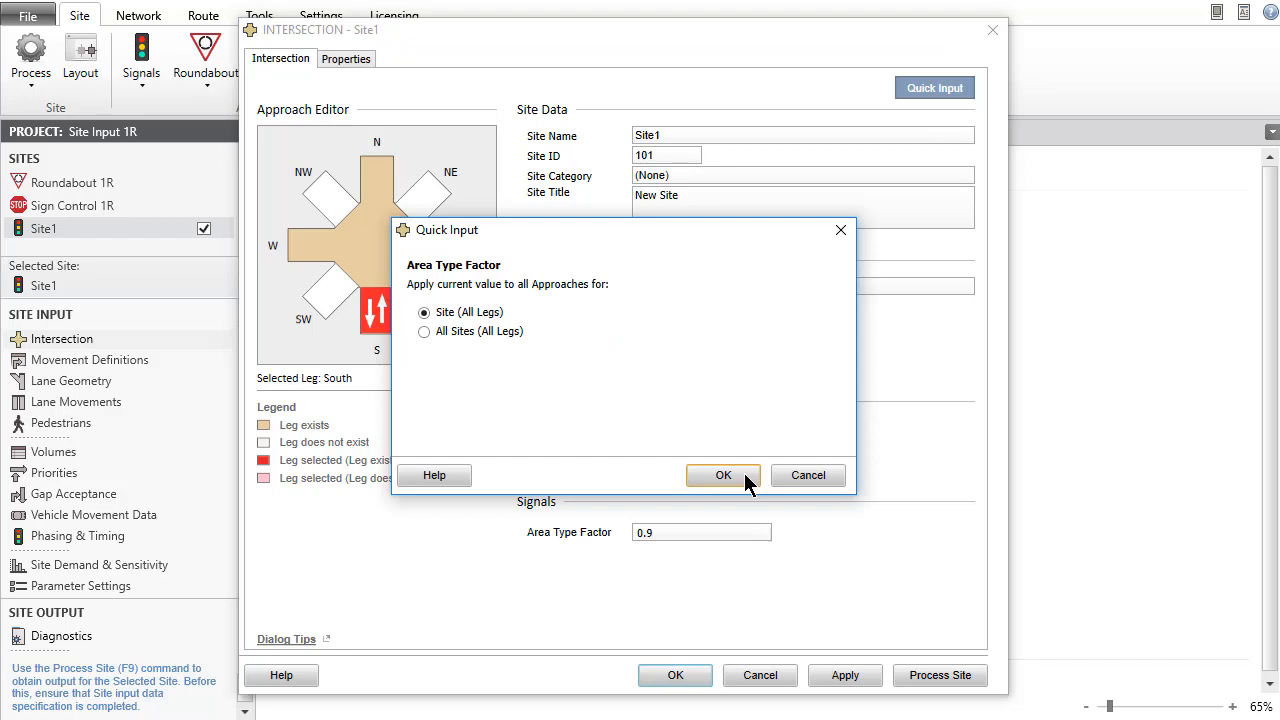
{"action": "left_click", "coordinate": [724, 476]}
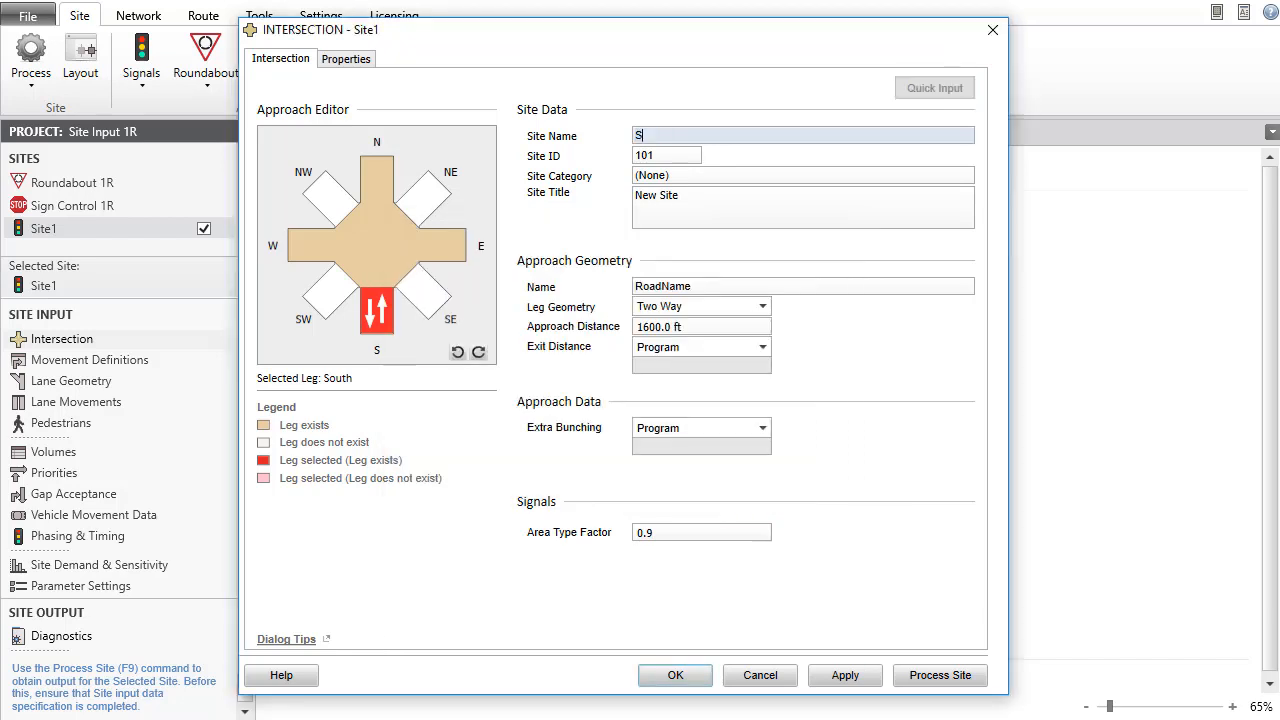
Step: Name the site Signals 1R with ID 103, south/north legs Park Road and east/west legs Walnut Street
{"action": "type", "text": "Signals 1R"}
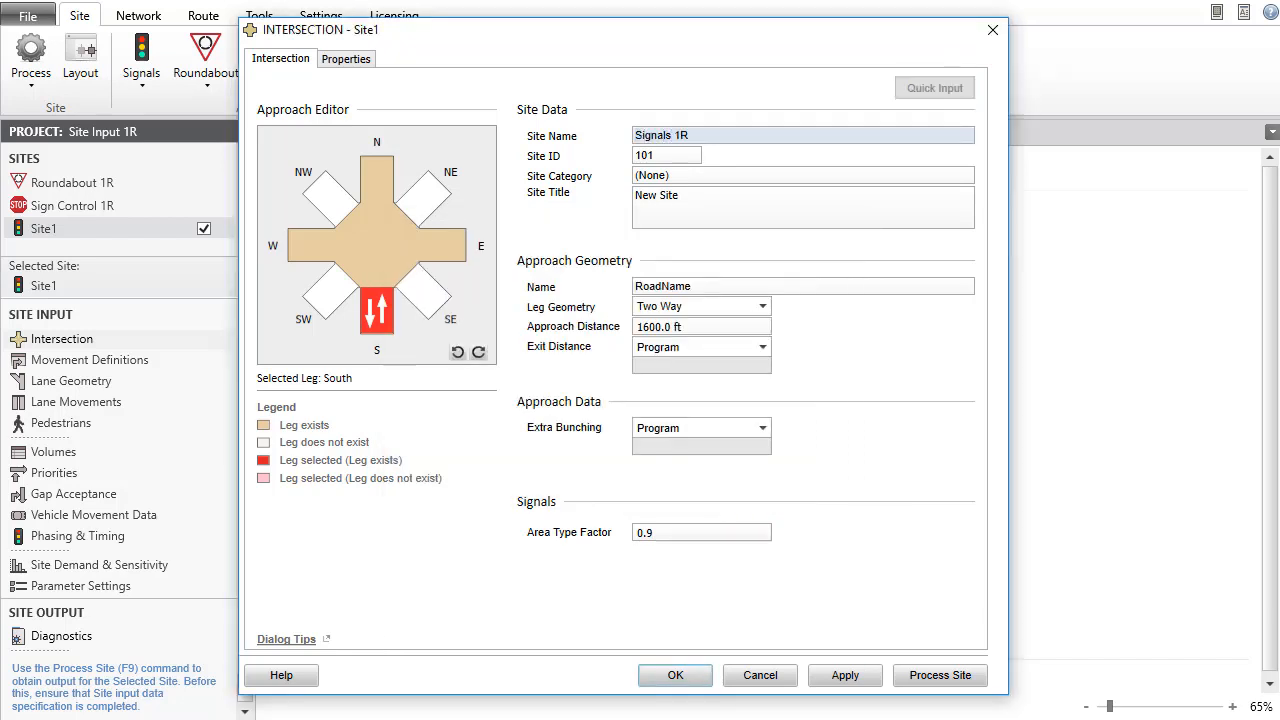
{"action": "type", "text": "103"}
{"action": "left_click", "coordinate": [804, 286]}
{"action": "type", "text": "P"}
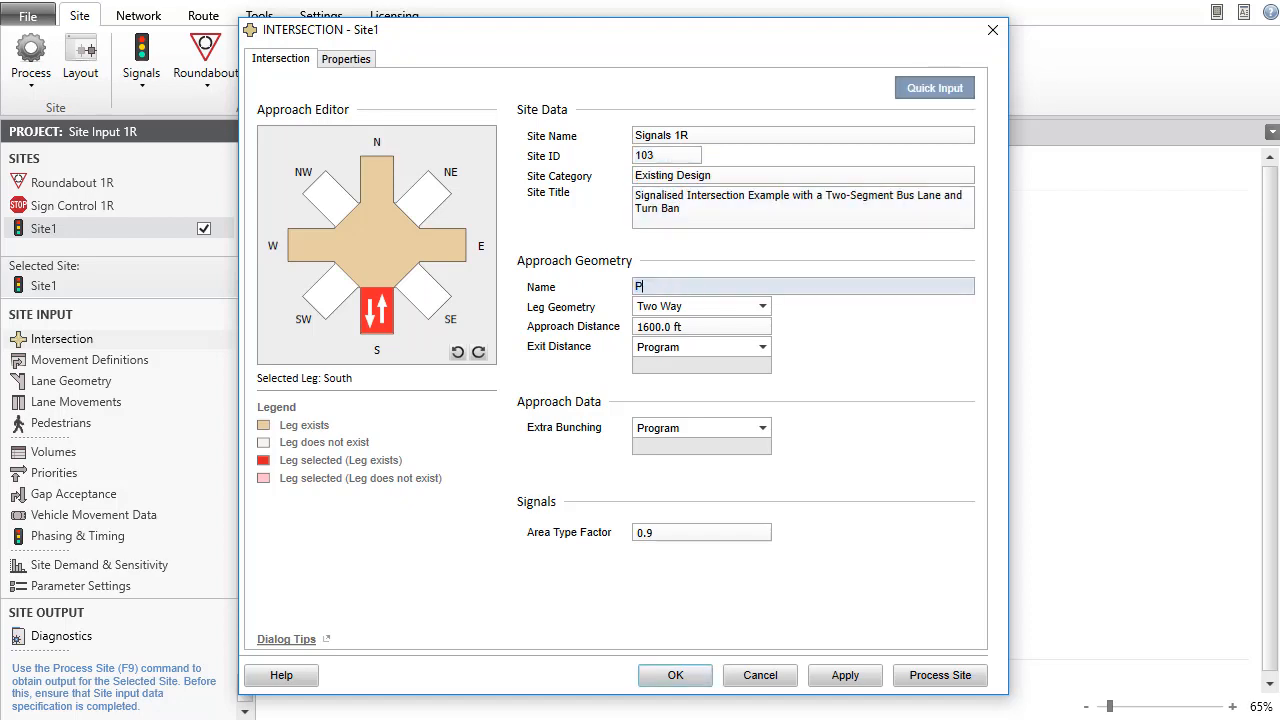
{"action": "type", "text": "ark Road"}
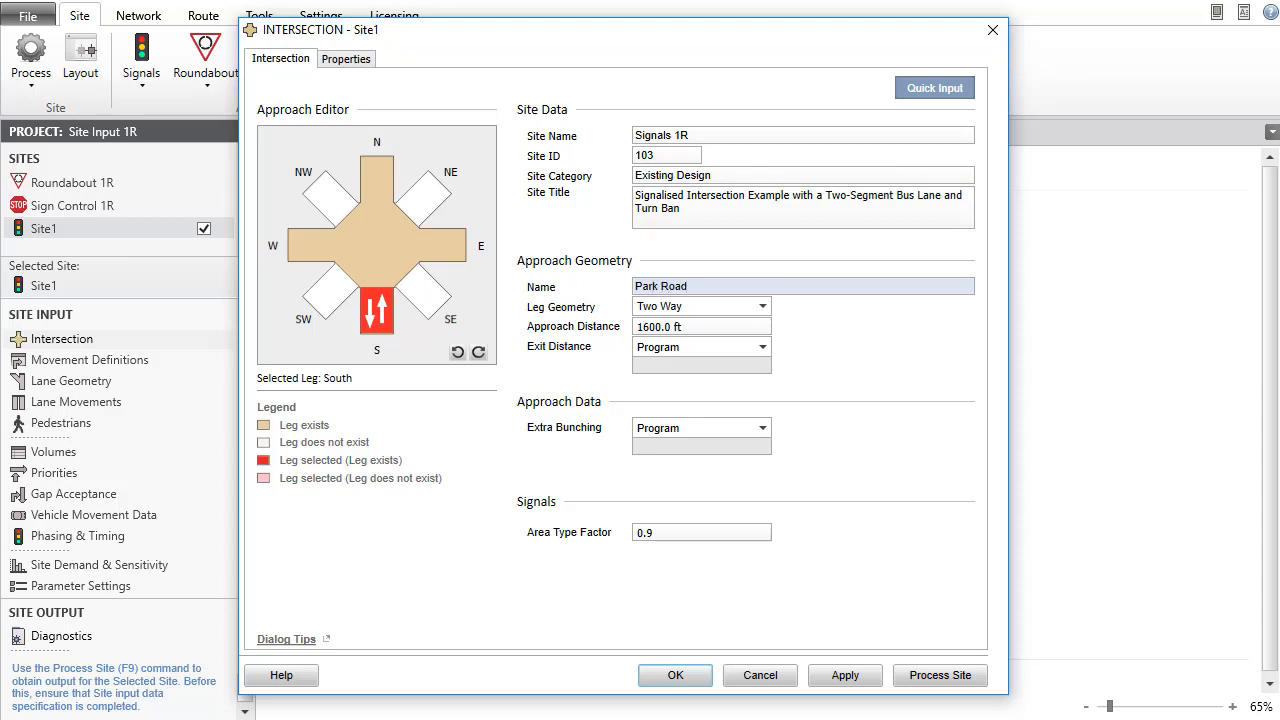
{"action": "left_click", "coordinate": [376, 176]}
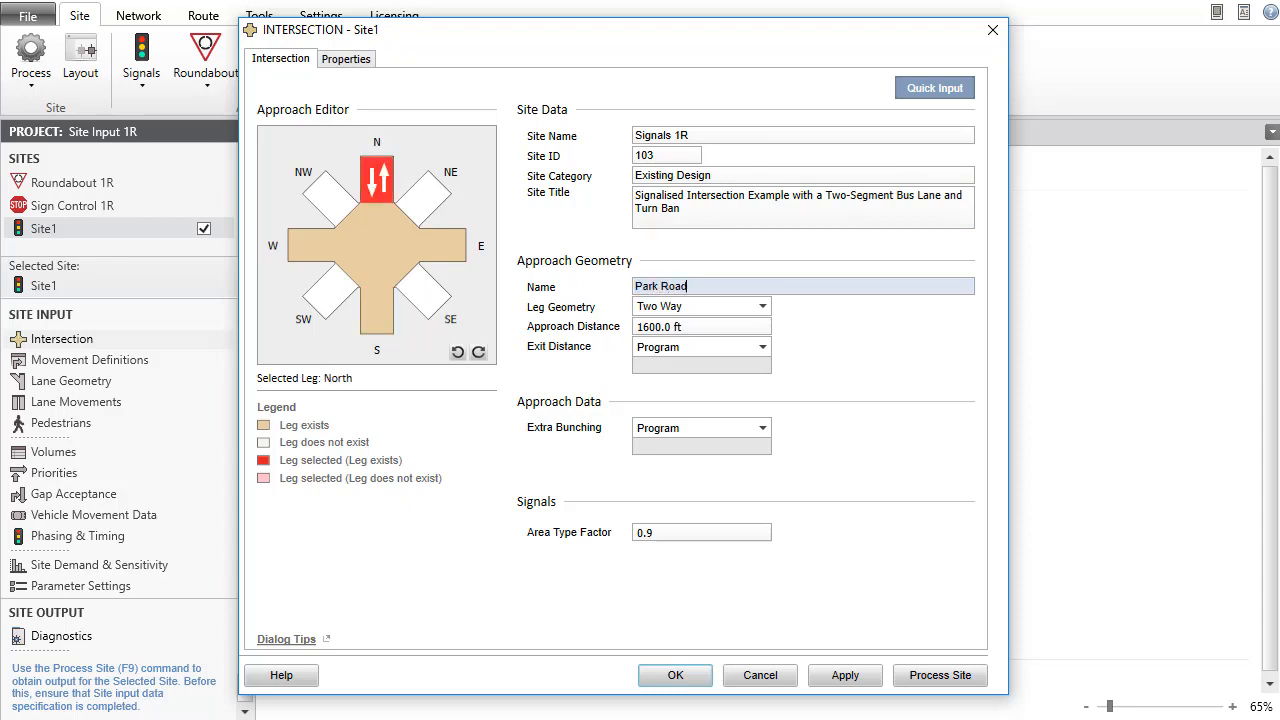
{"action": "left_click", "coordinate": [440, 246]}
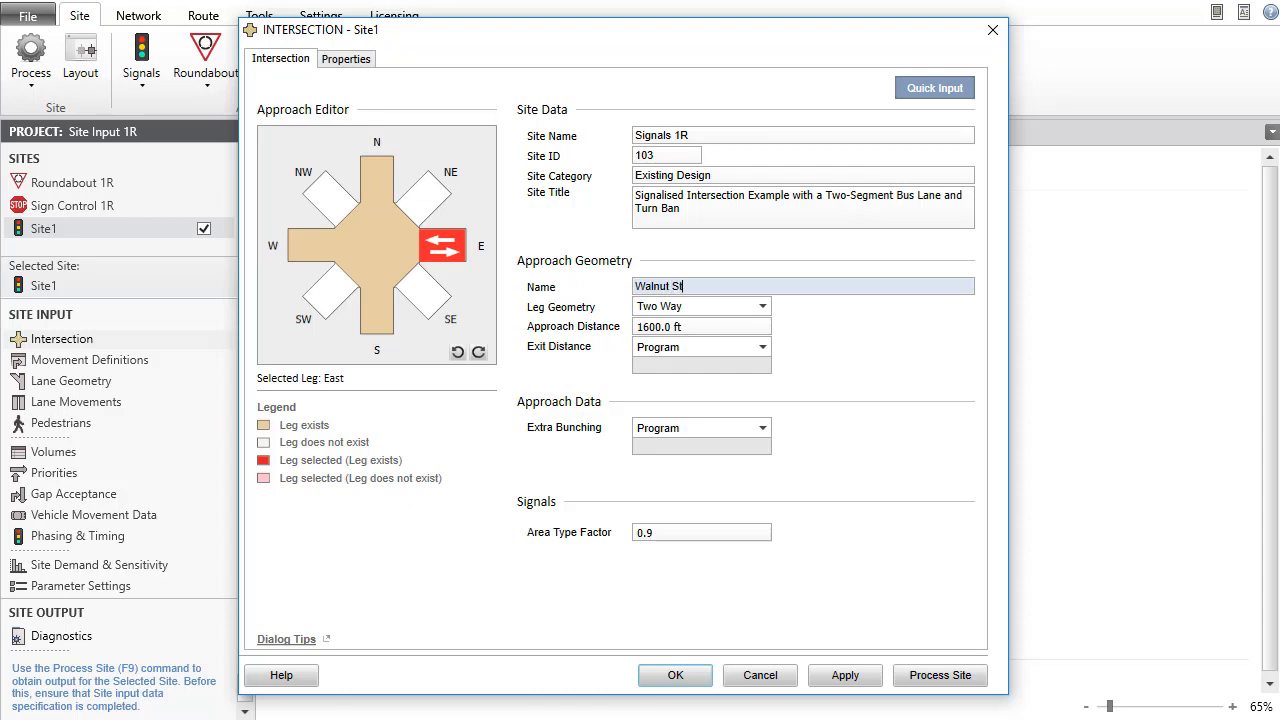
{"action": "left_click", "coordinate": [312, 244]}
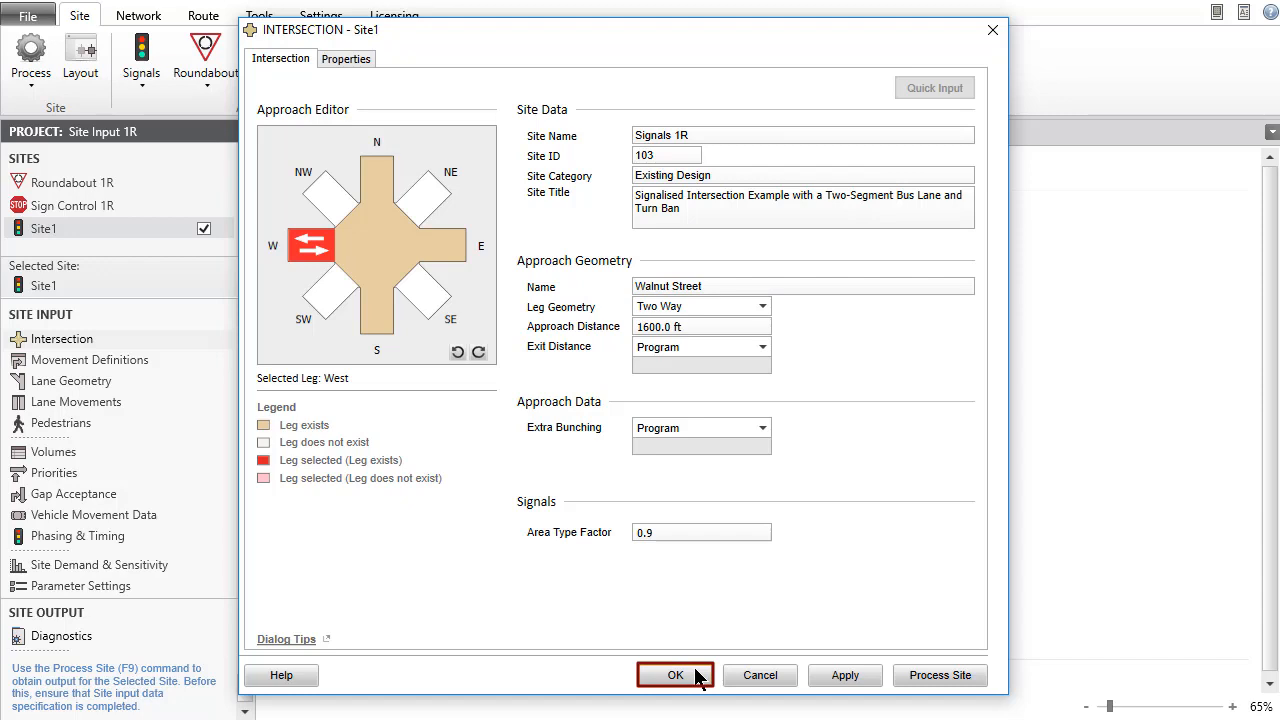
Step: Accept the signal site settings and close its layout view
{"action": "left_click", "coordinate": [676, 676]}
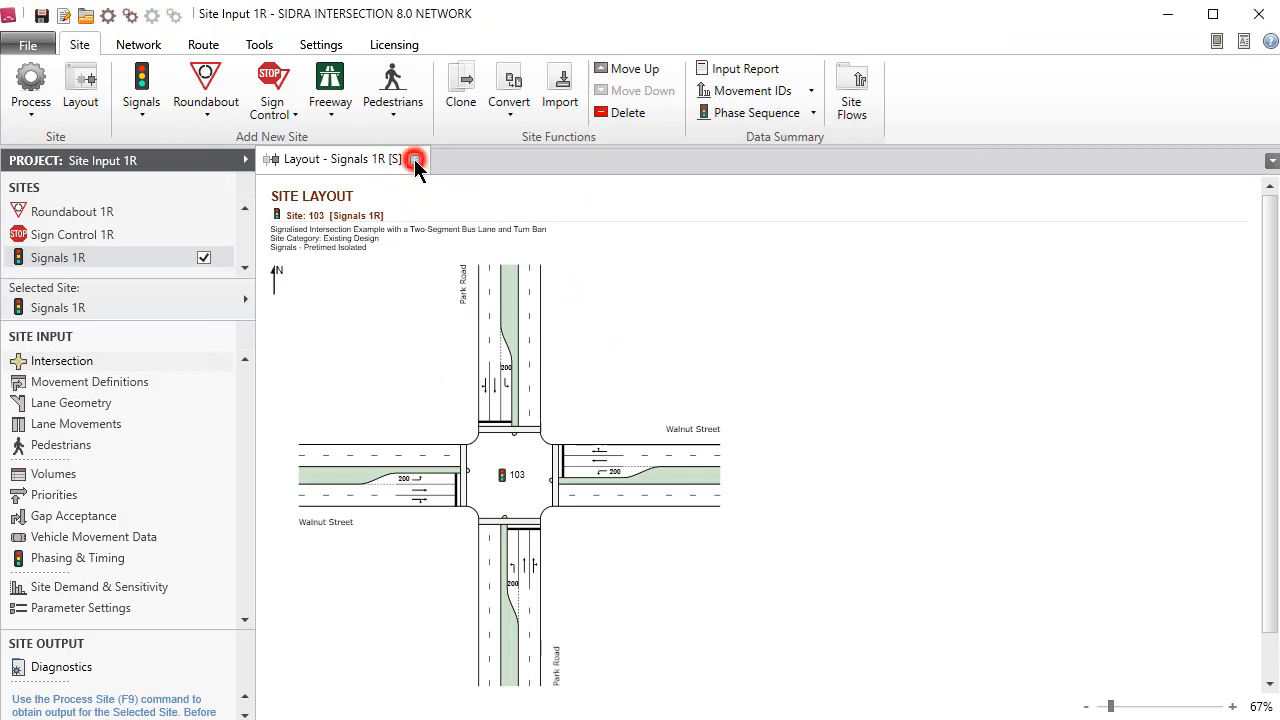
{"action": "left_click", "coordinate": [416, 160]}
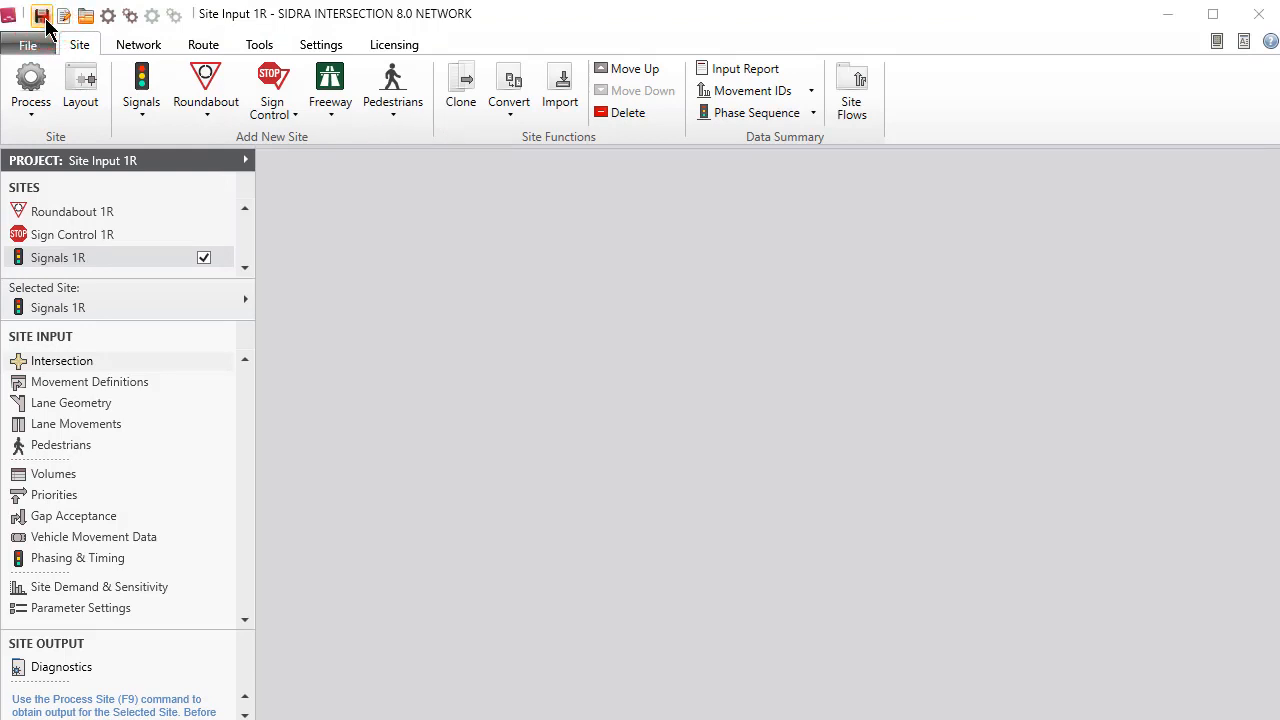